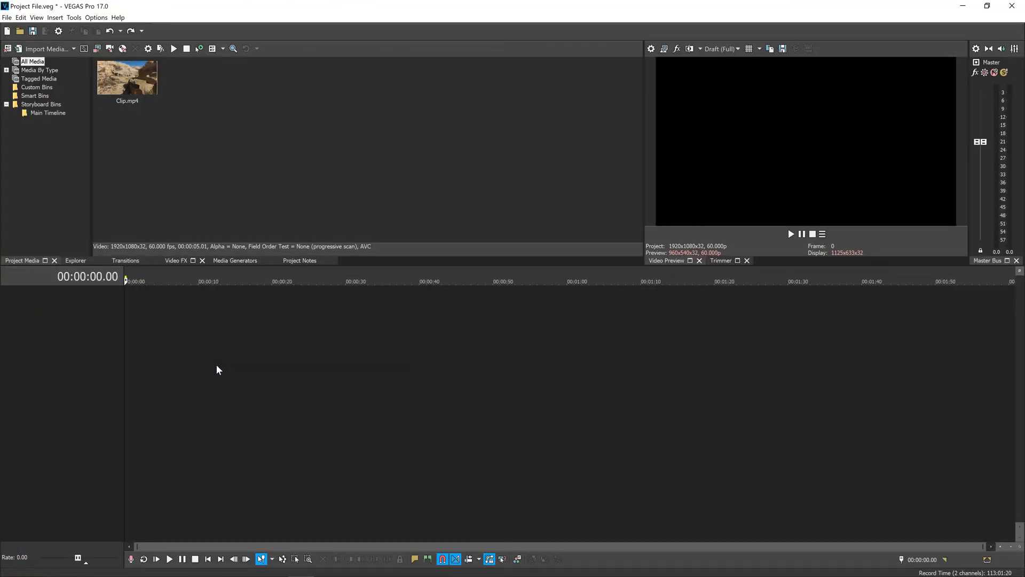
# - Review the project properties, checking the frame rate and keeping resampling disabled
pyautogui.click(127, 77)
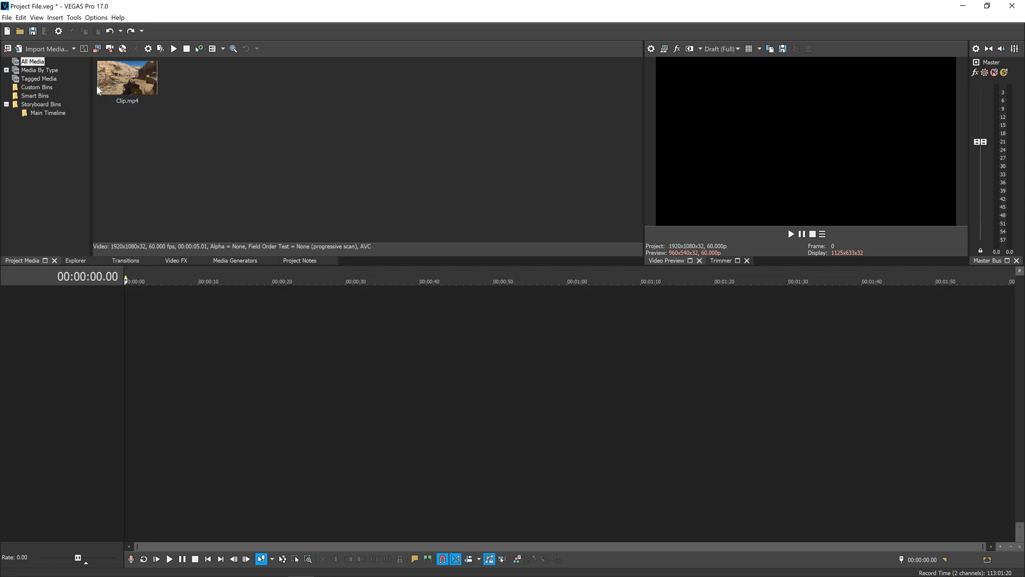
pyautogui.click(6, 17)
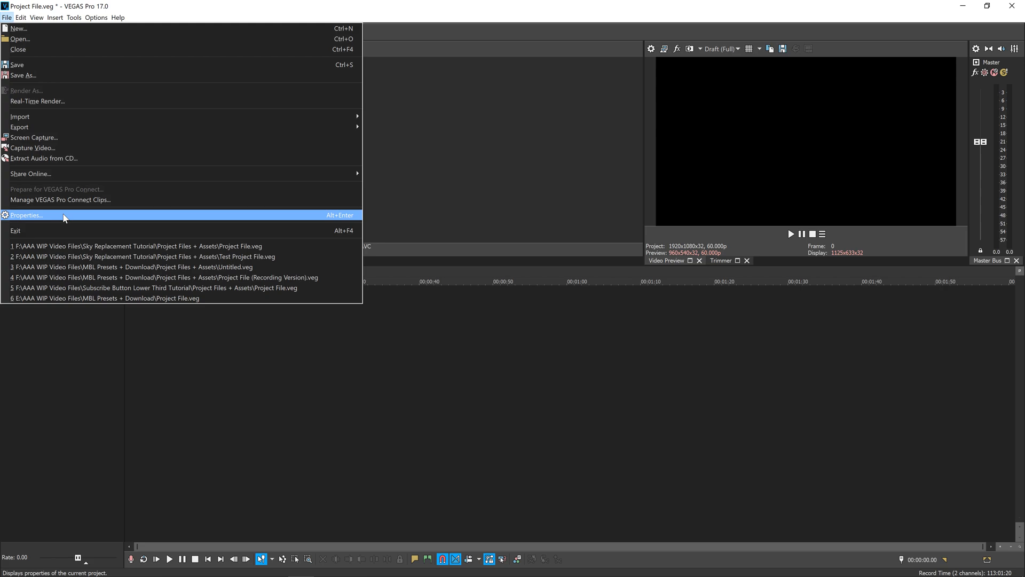
pyautogui.click(25, 214)
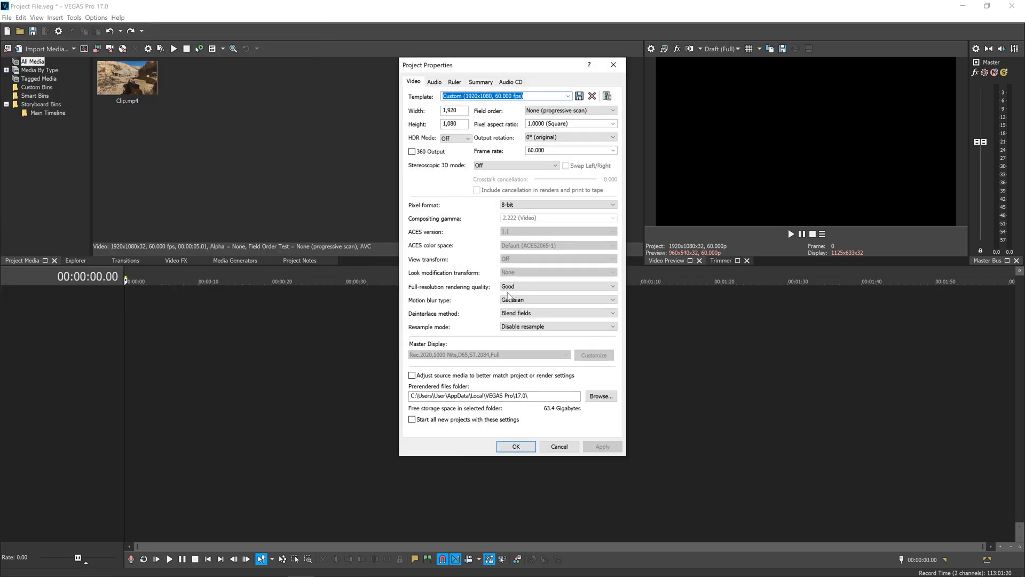
pyautogui.moveTo(471, 130)
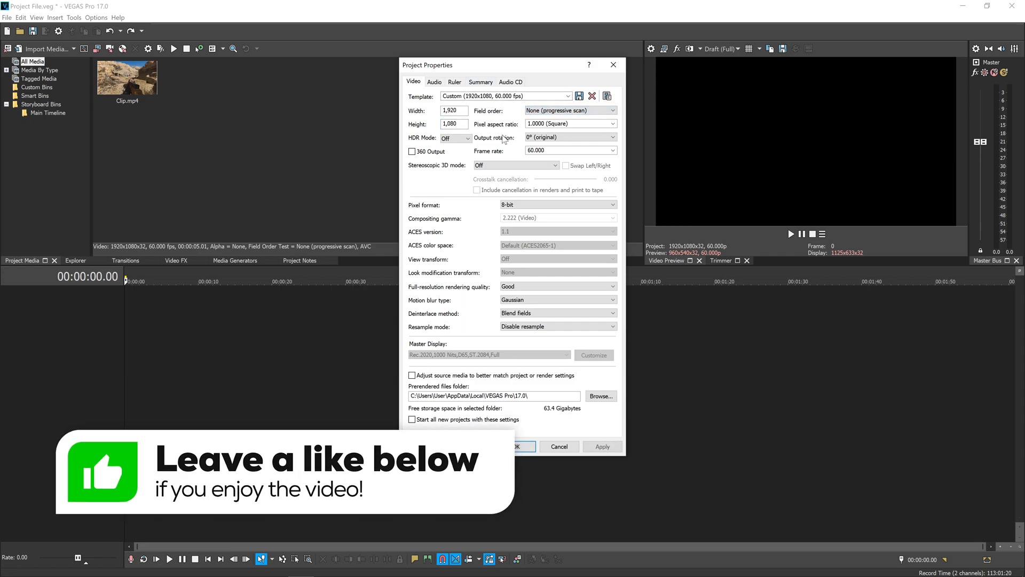
pyautogui.tripleClick(569, 151)
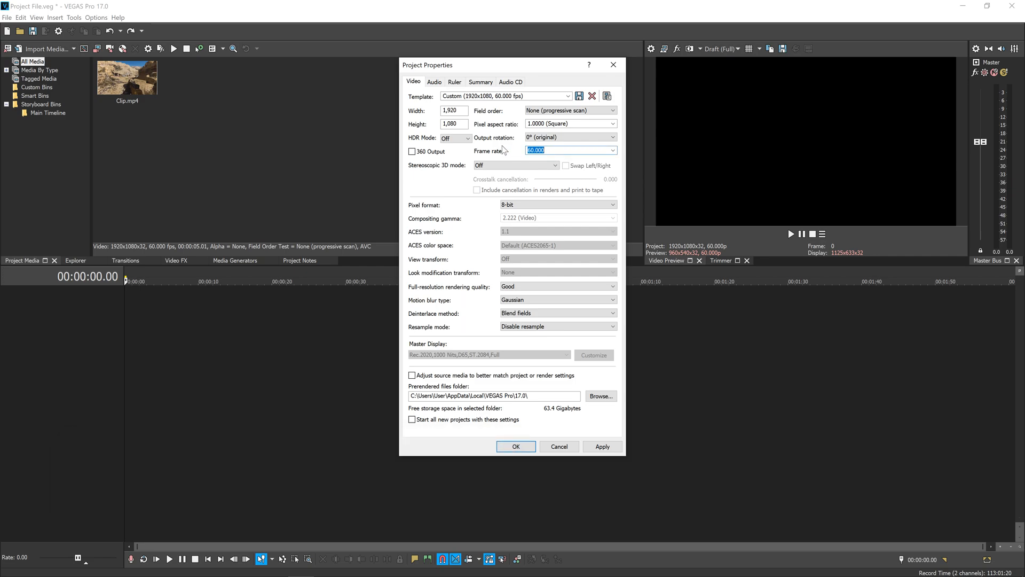
pyautogui.click(556, 326)
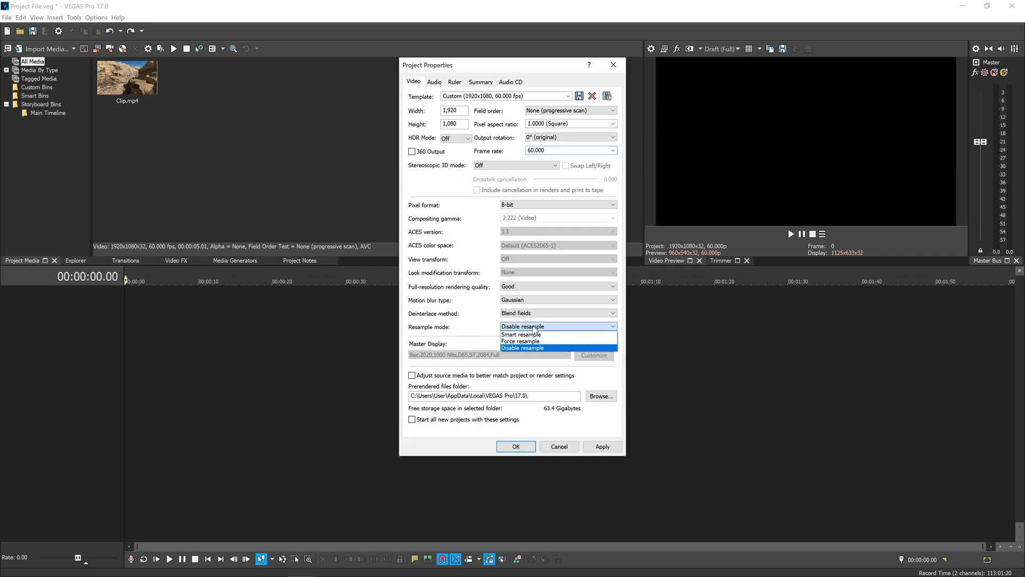
pyautogui.click(522, 348)
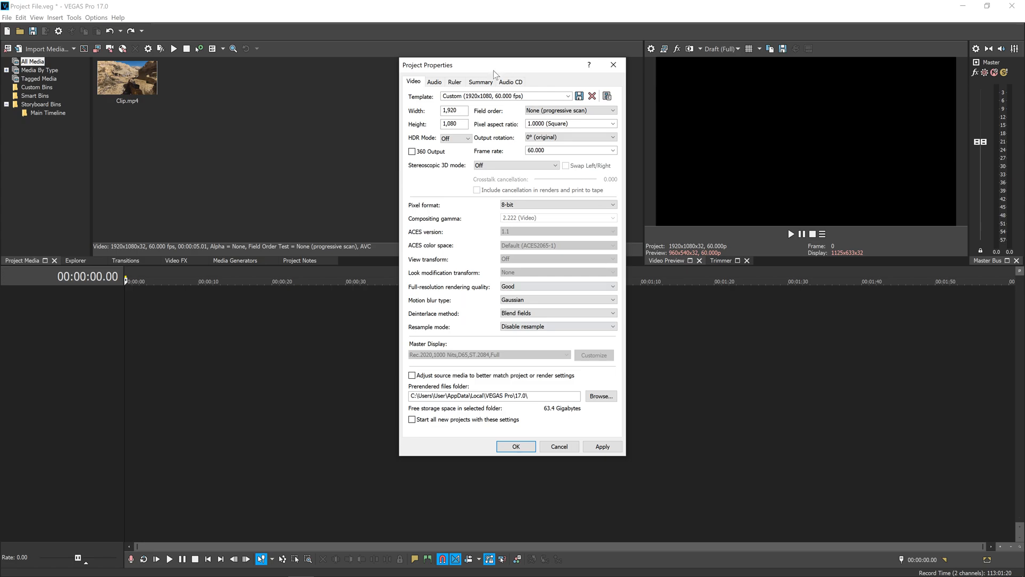
pyautogui.moveTo(460, 235)
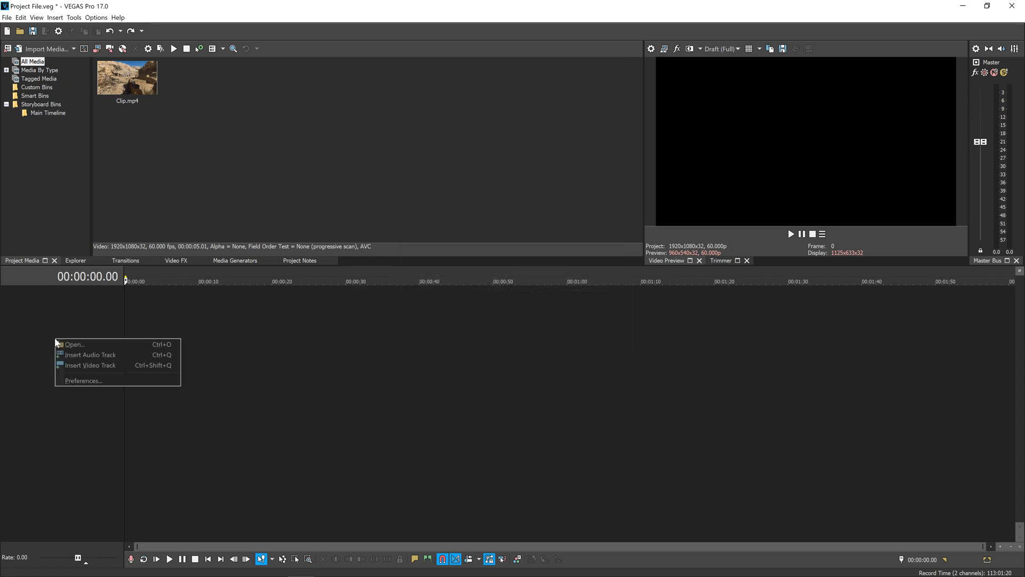
pyautogui.moveTo(90, 365)
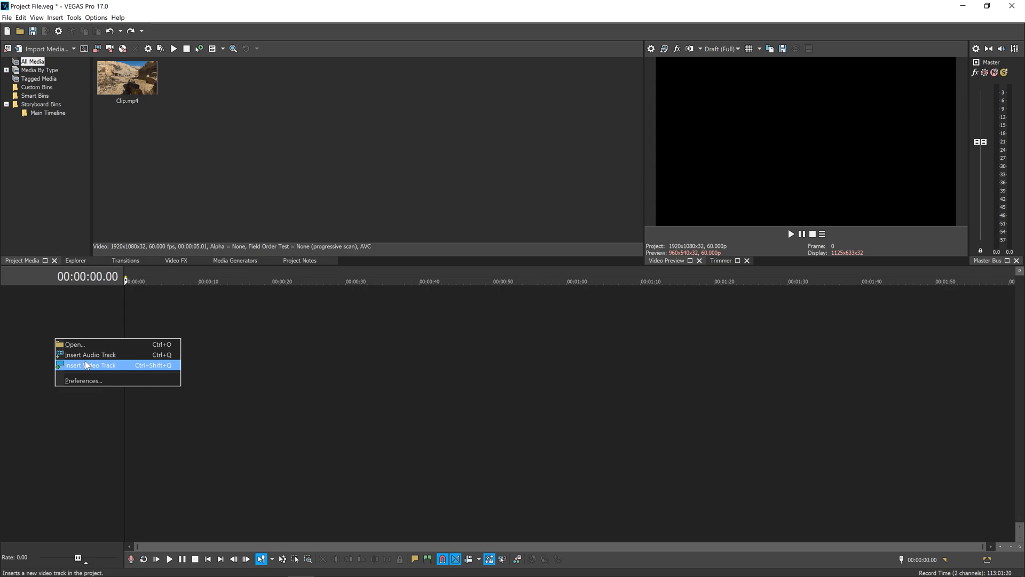
# - Insert additional video tracks from the track area's context menu
pyautogui.click(90, 365)
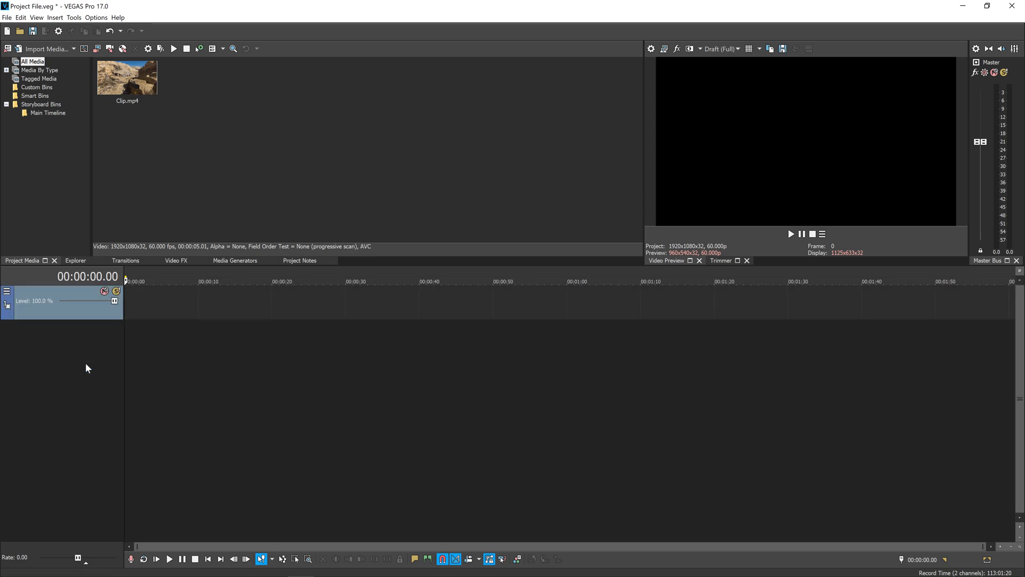
pyautogui.rightClick(73, 373)
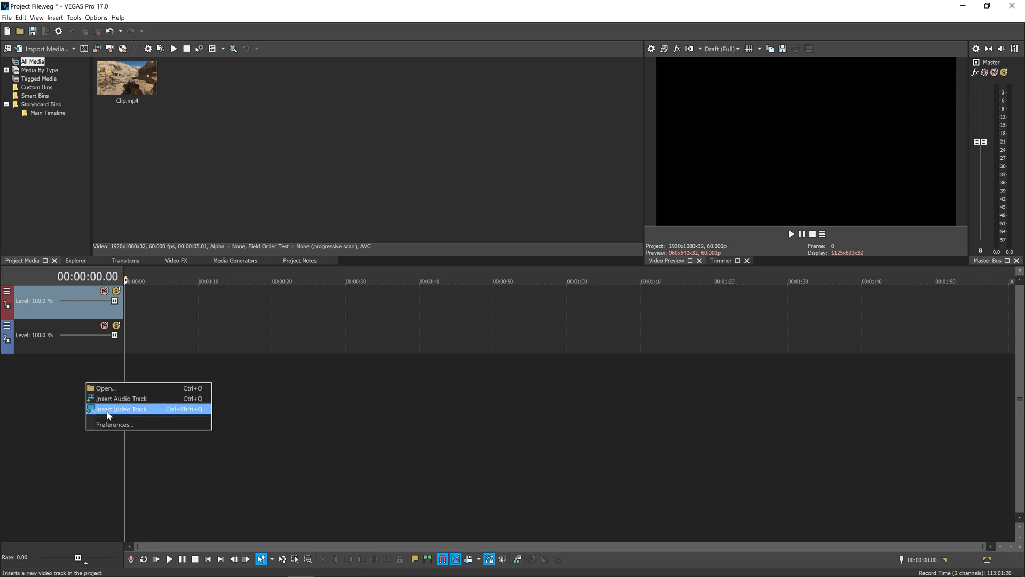
pyautogui.click(120, 409)
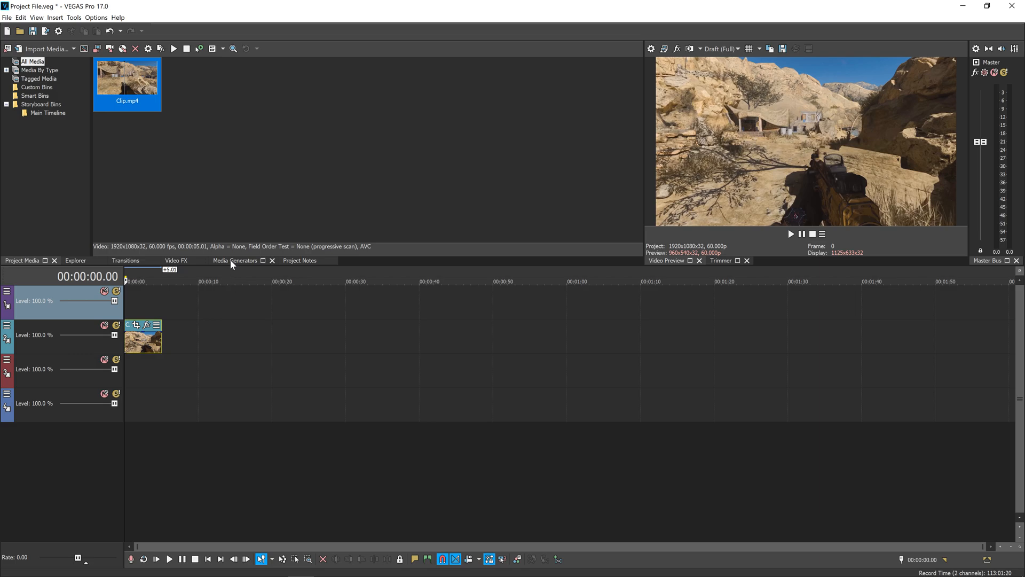
# - Place a Green Solid Color generator clip on track 4 and dismiss its settings window
pyautogui.click(235, 261)
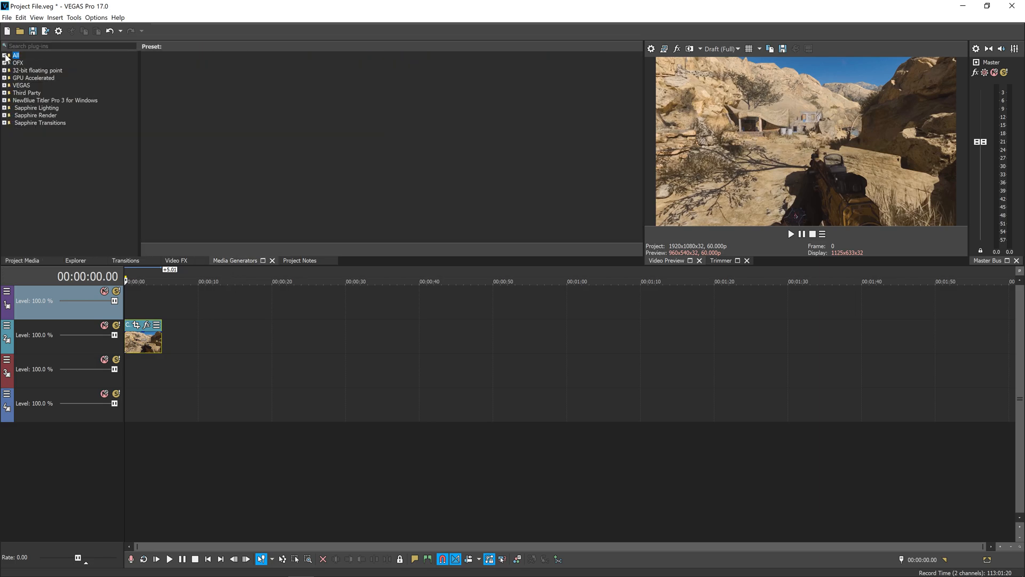
pyautogui.click(6, 85)
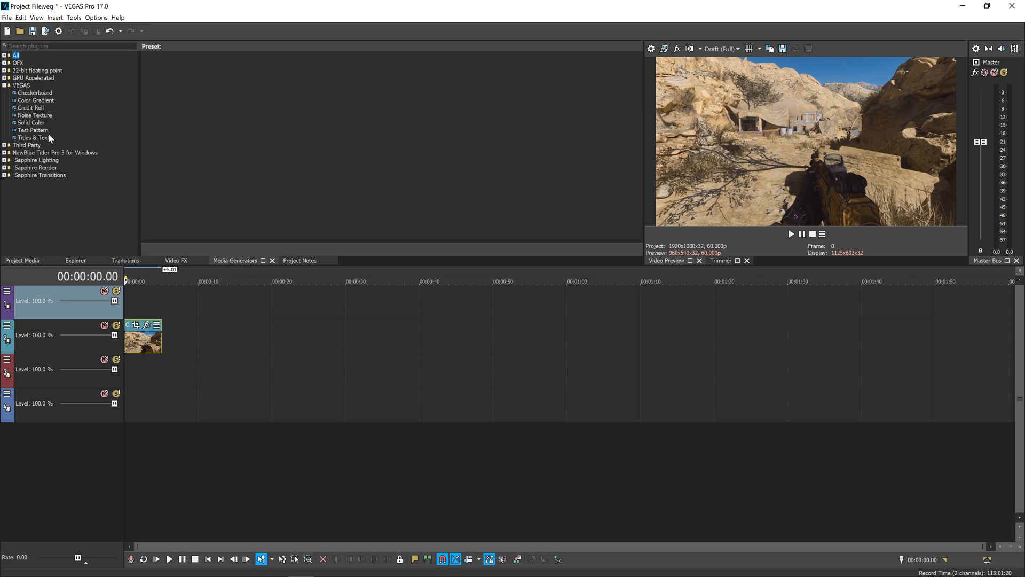
pyautogui.click(31, 123)
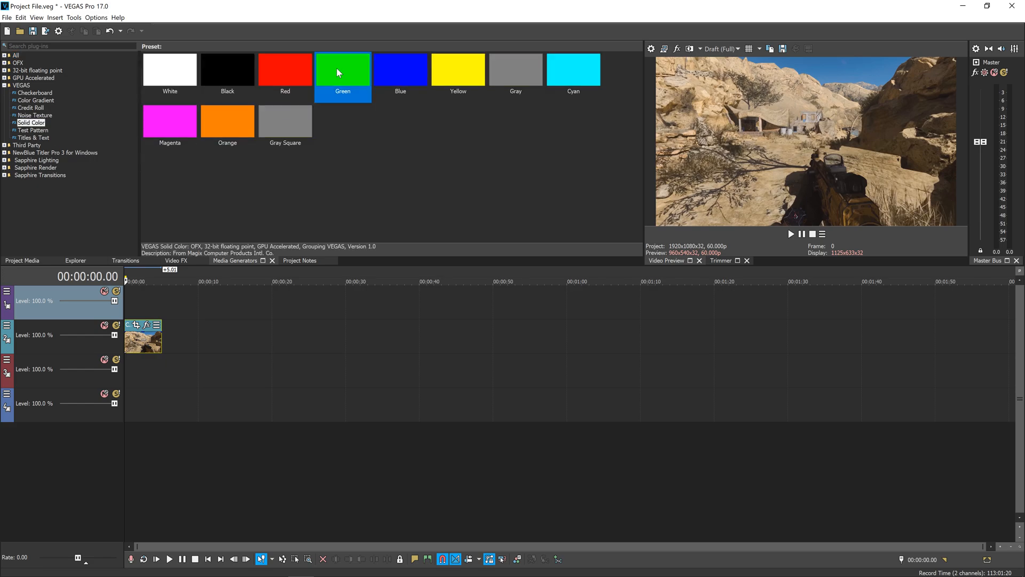
pyautogui.moveTo(730, 130)
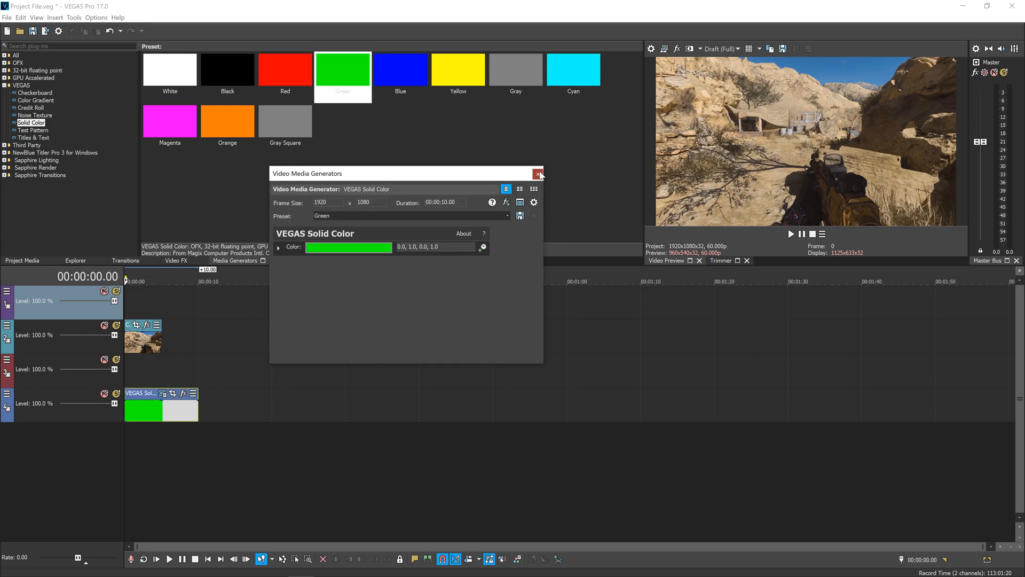
pyautogui.click(539, 173)
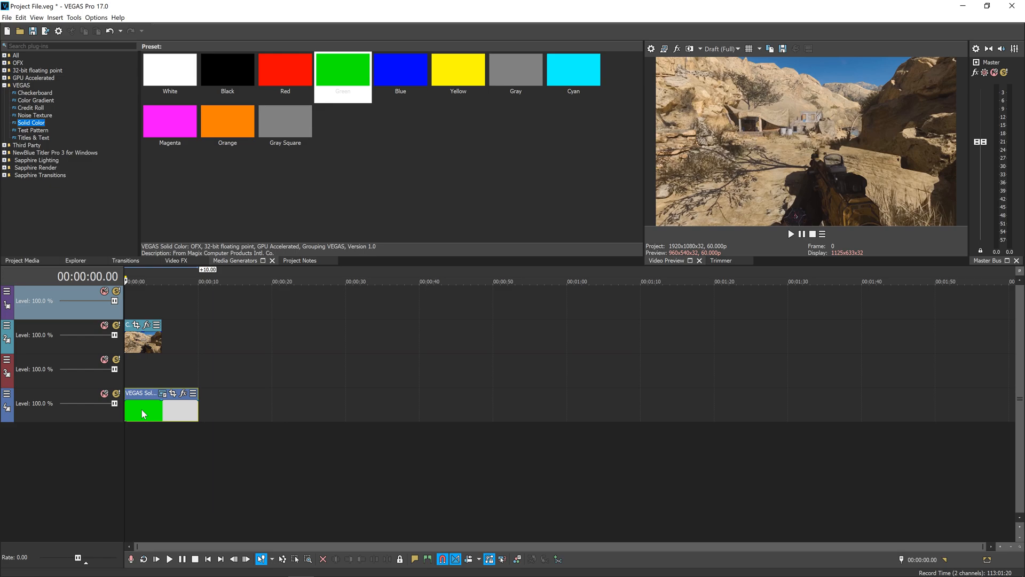
pyautogui.moveTo(758, 64)
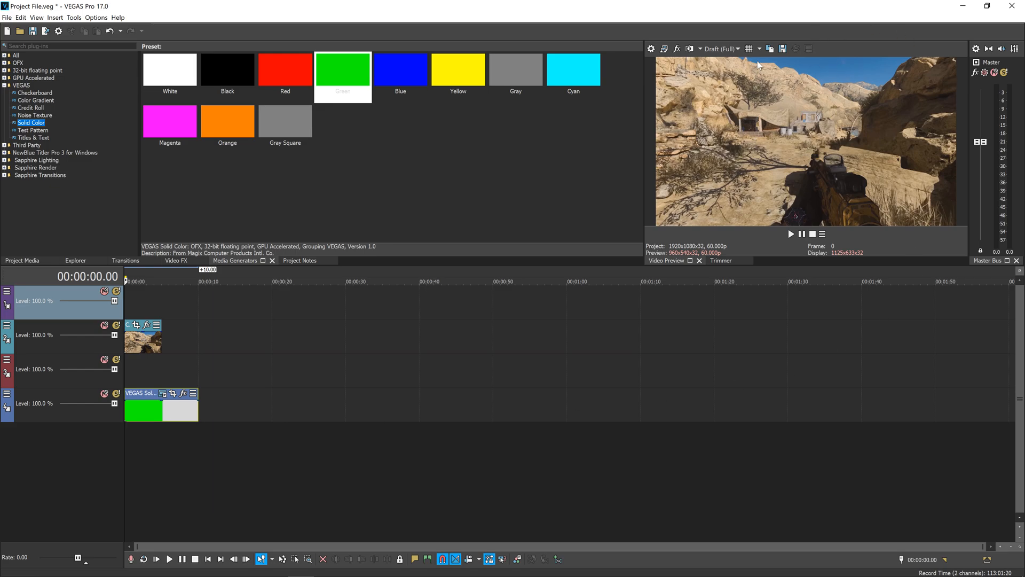
pyautogui.moveTo(829, 77)
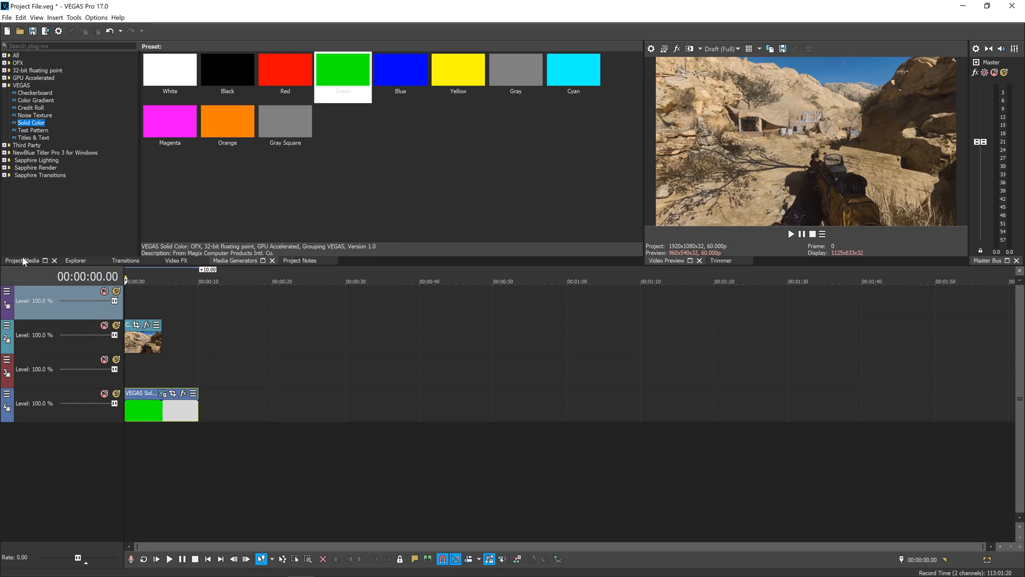
# - Add VEGAS Levels and VEGAS Chroma Keyer to the clip via the Plug-In Chooser
pyautogui.click(21, 260)
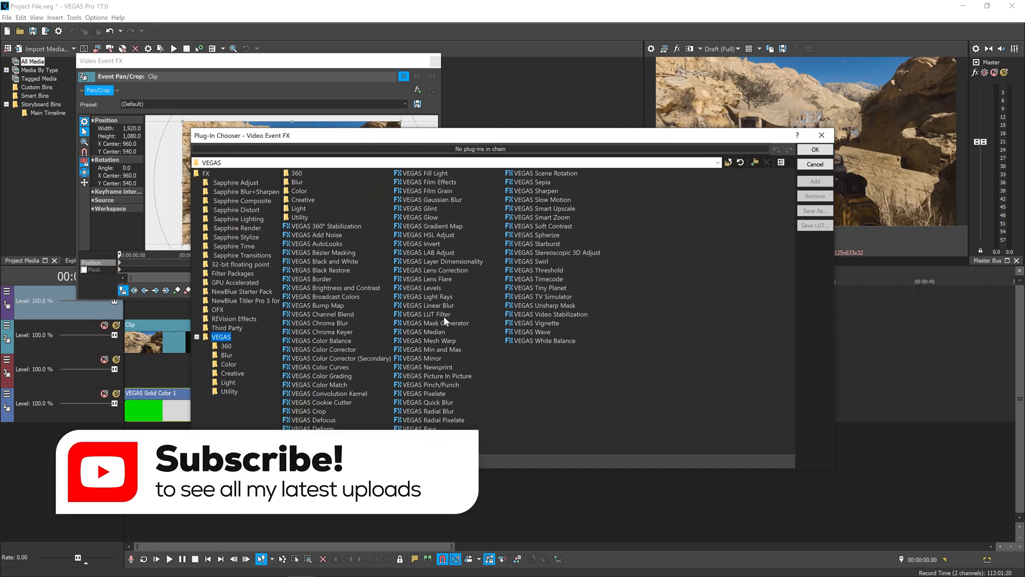
pyautogui.click(424, 287)
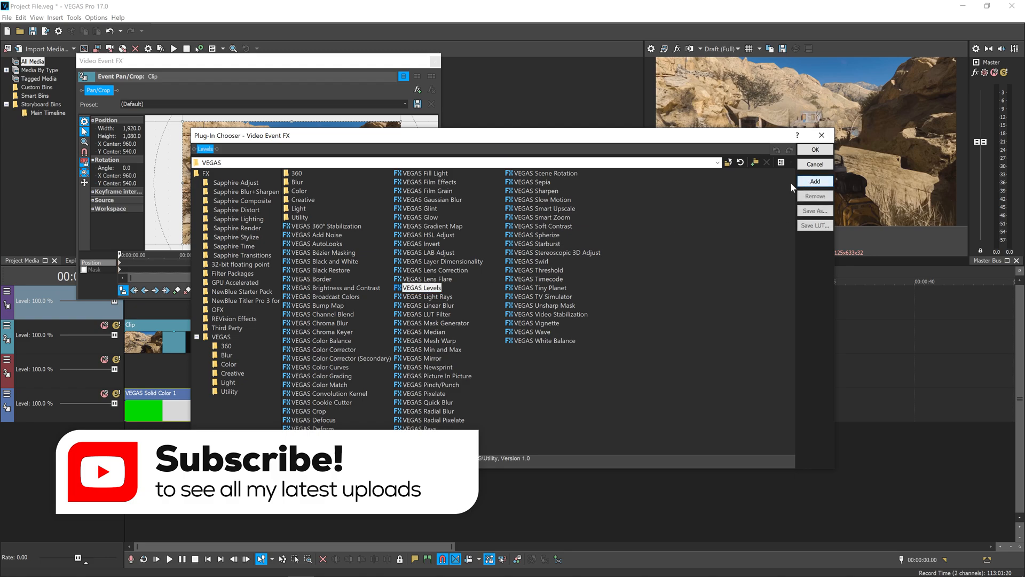
pyautogui.click(323, 331)
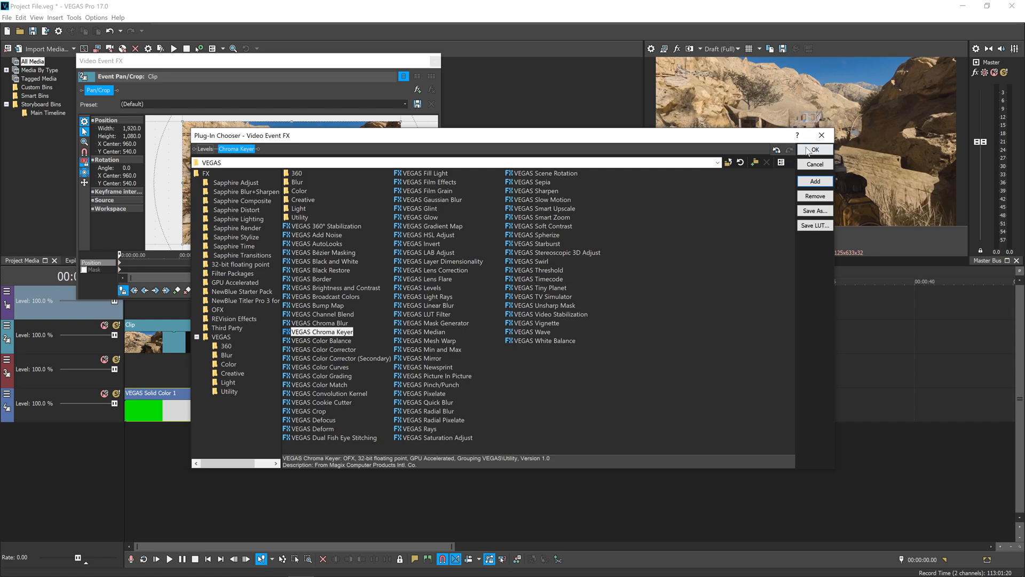
pyautogui.click(814, 150)
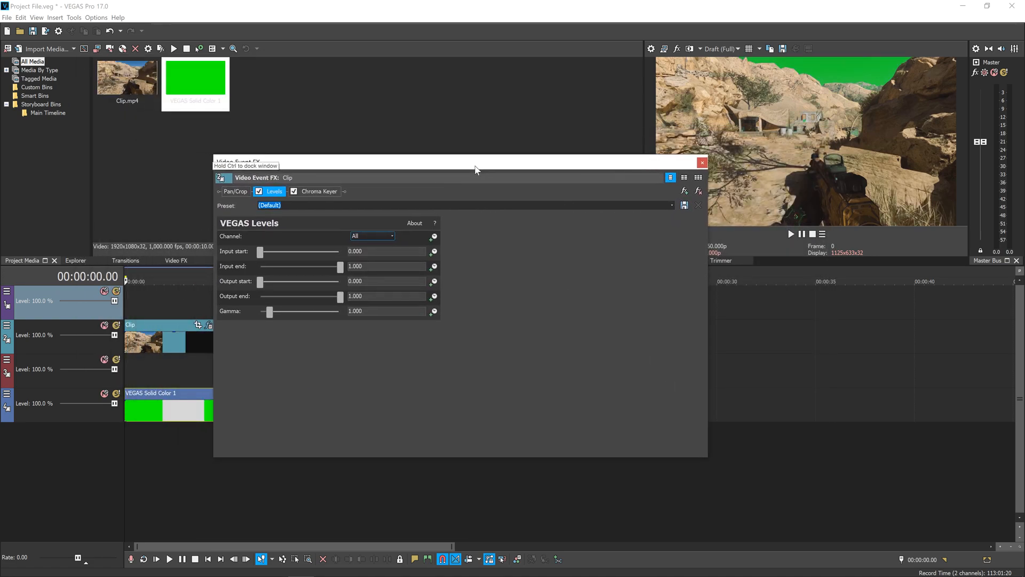
# - Switch the Chroma Keyer off temporarily and return to the Levels settings to tighten the input range
pyautogui.click(319, 191)
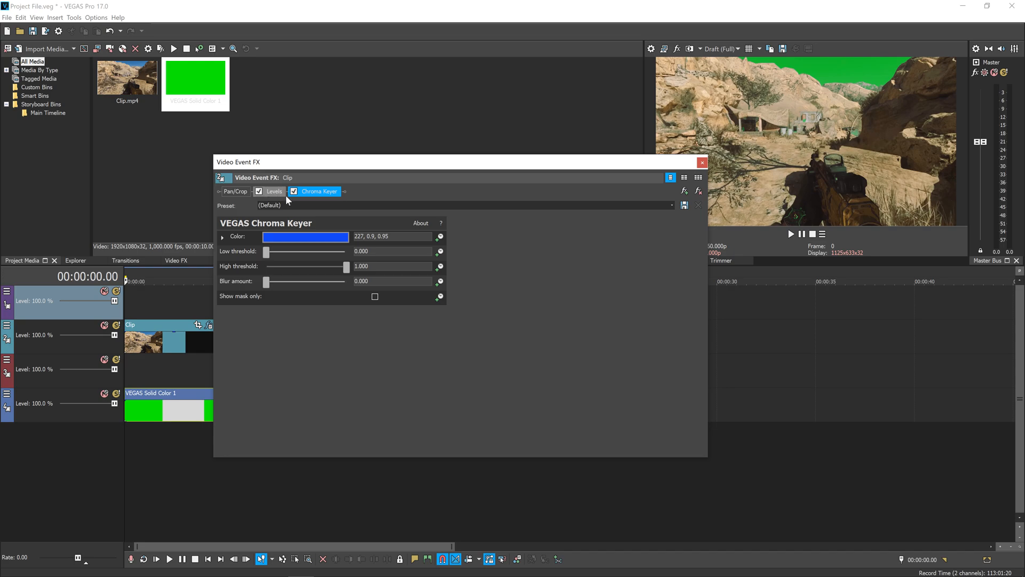
pyautogui.click(274, 191)
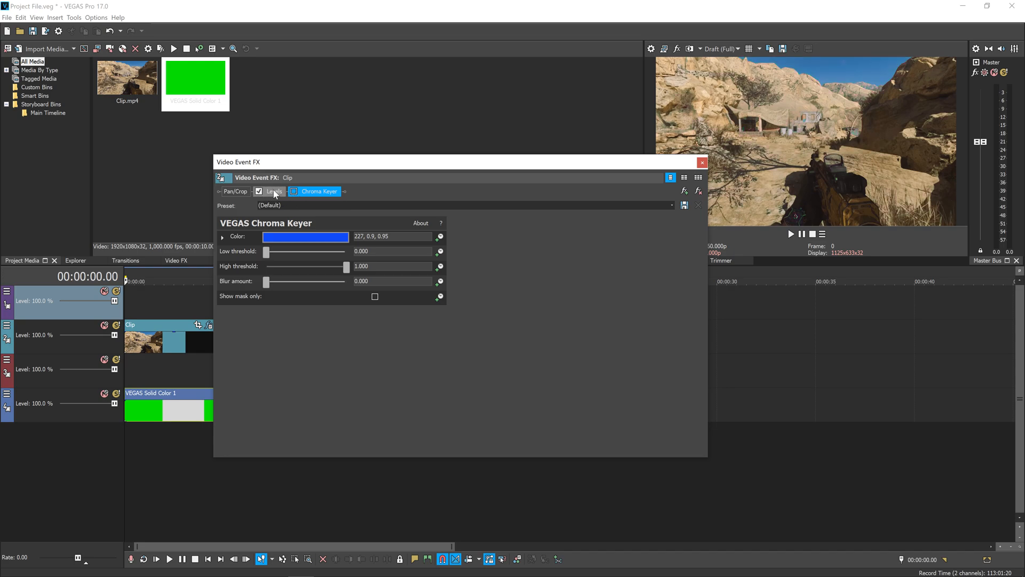
pyautogui.click(273, 191)
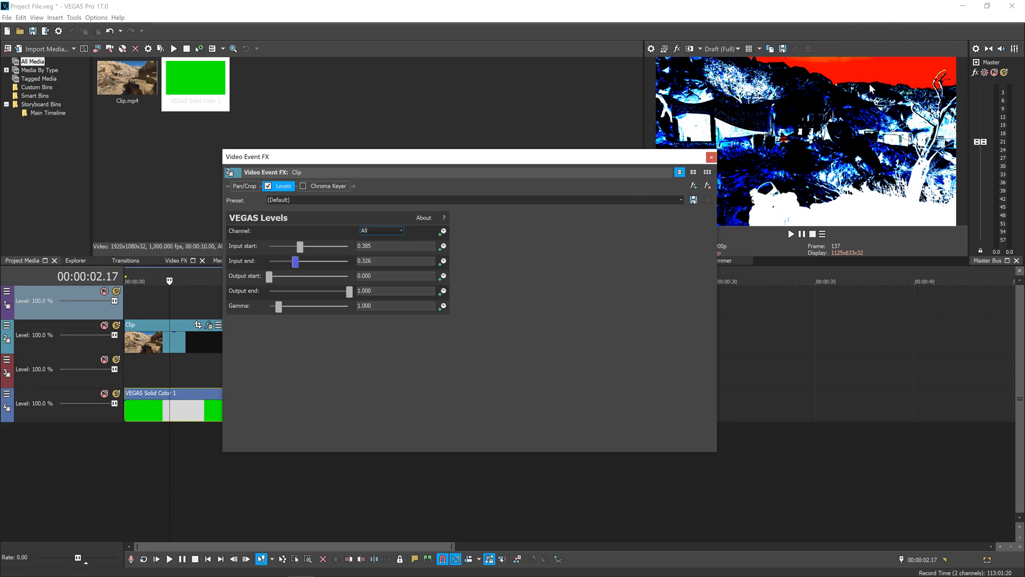
pyautogui.moveTo(326, 273)
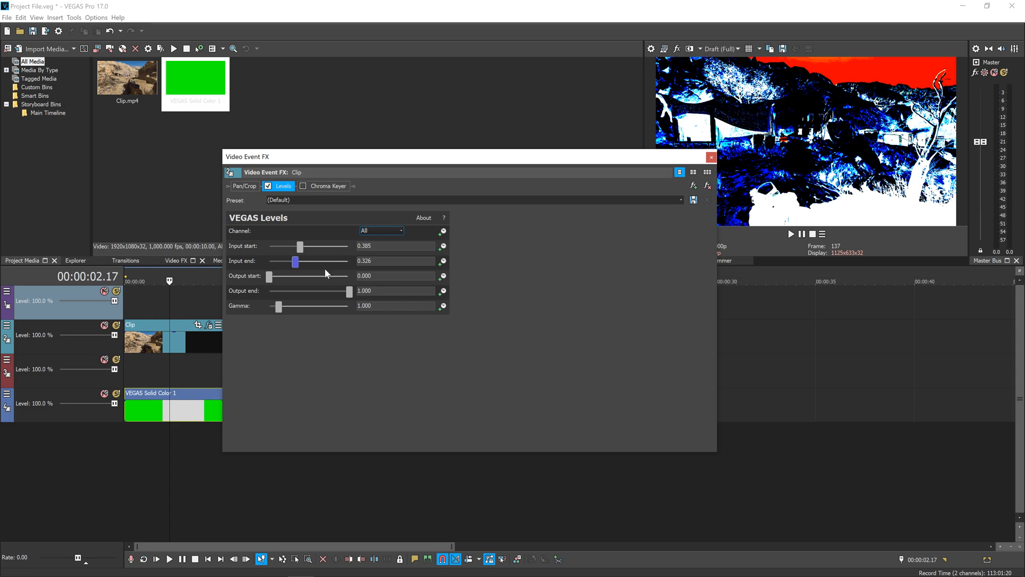
pyautogui.moveTo(817, 86)
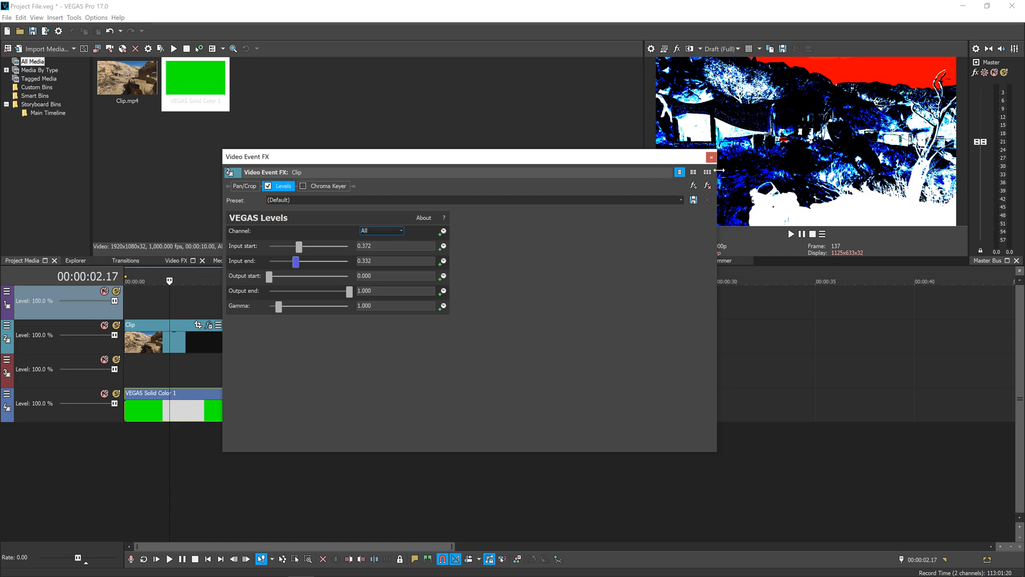
pyautogui.moveTo(870, 202)
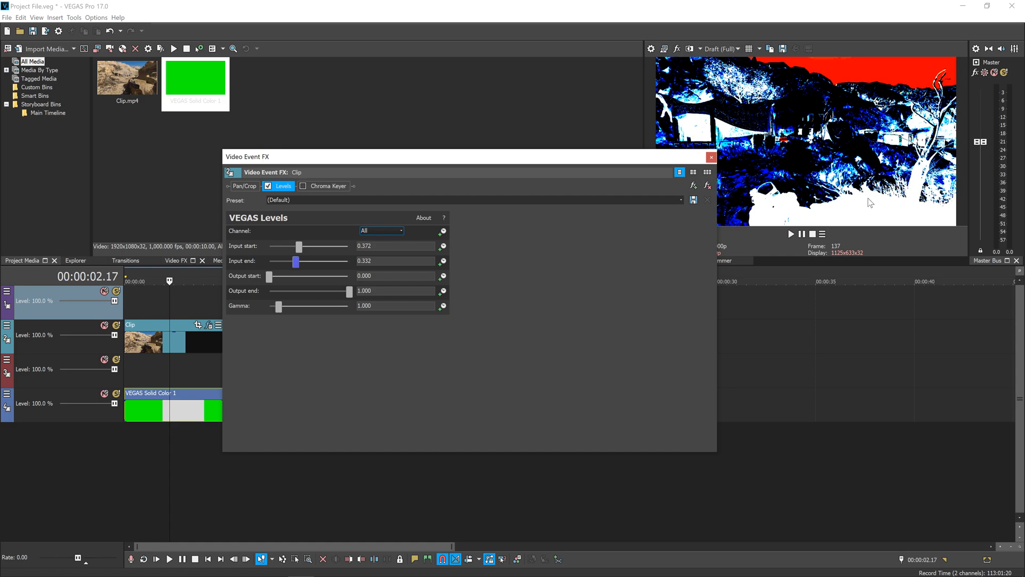
pyautogui.moveTo(309, 196)
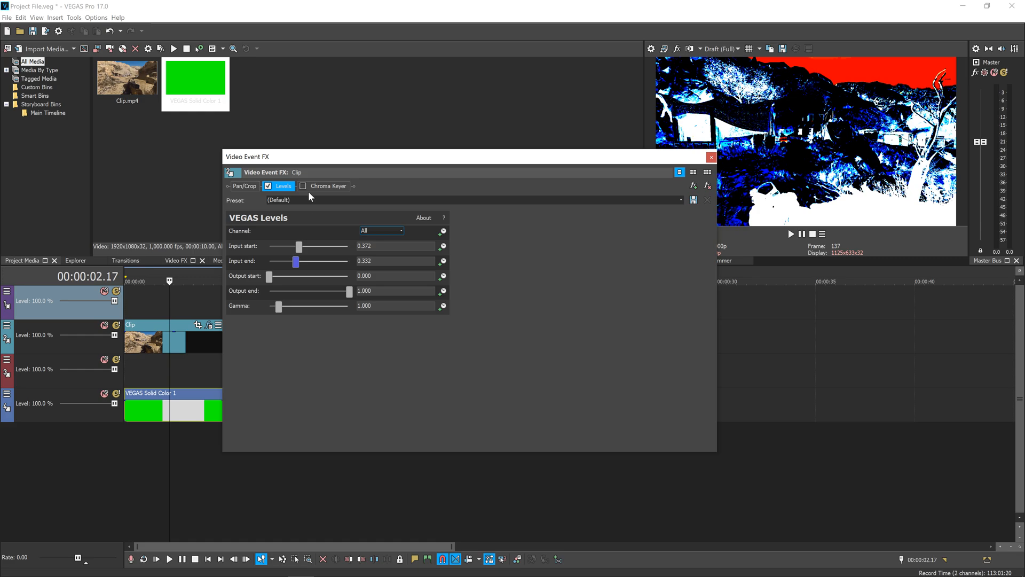
# - Set the Chroma Keyer colour to red and re-enable the effect
pyautogui.click(328, 186)
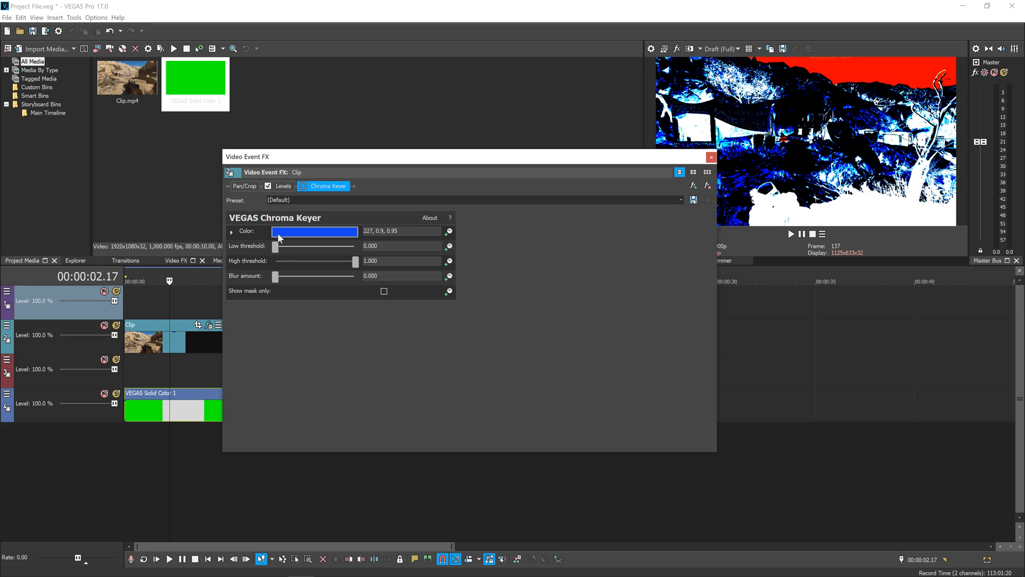
pyautogui.click(314, 230)
pyautogui.write('0, 1.0, 1.0')
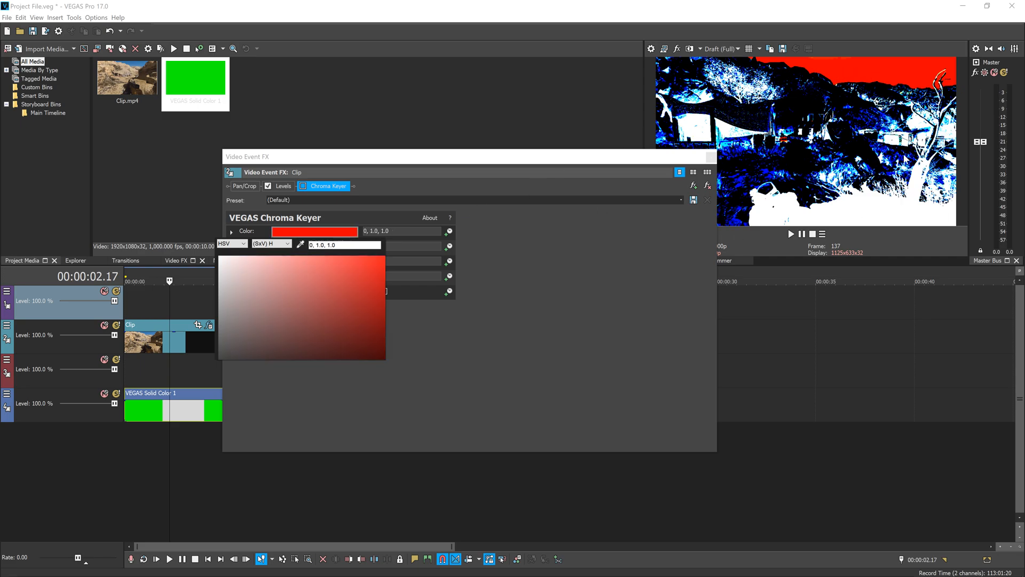
pyautogui.click(314, 200)
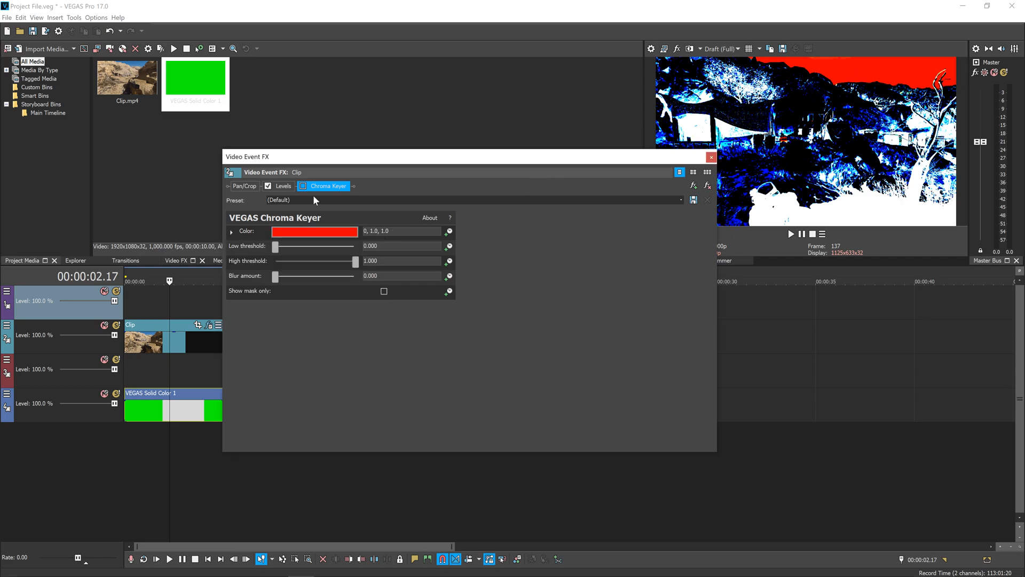
pyautogui.click(301, 185)
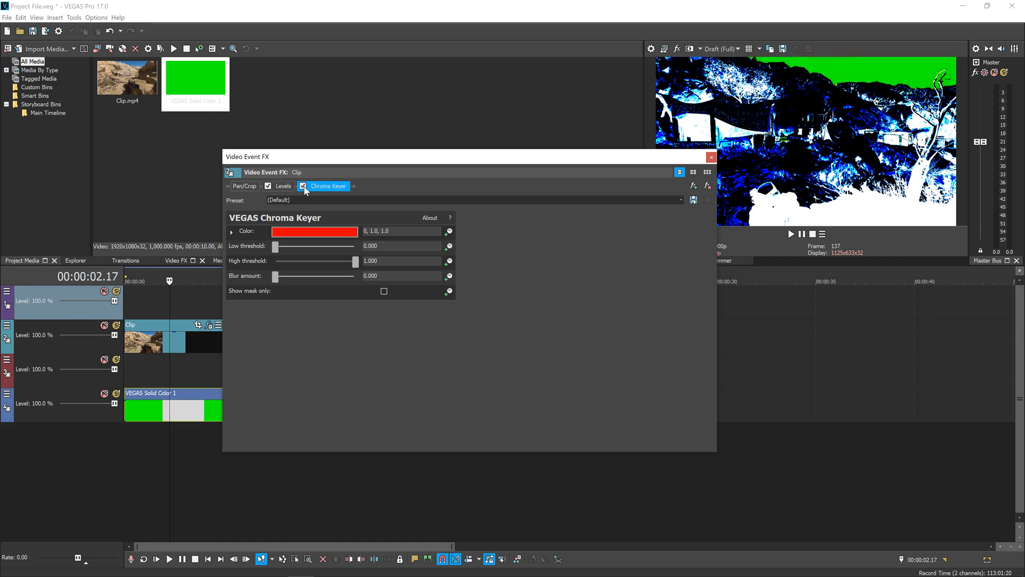
pyautogui.moveTo(834, 36)
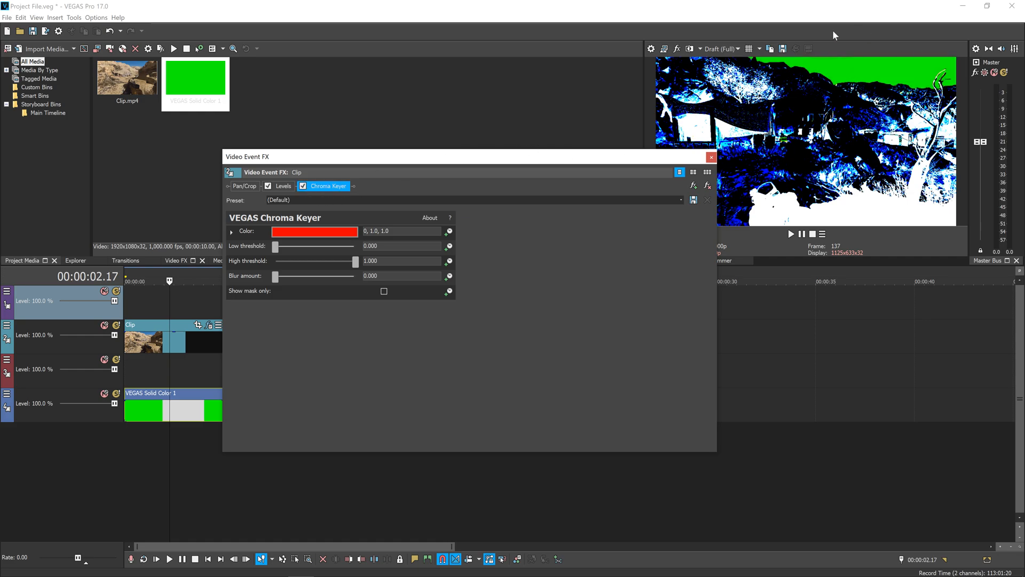
pyautogui.moveTo(526, 169)
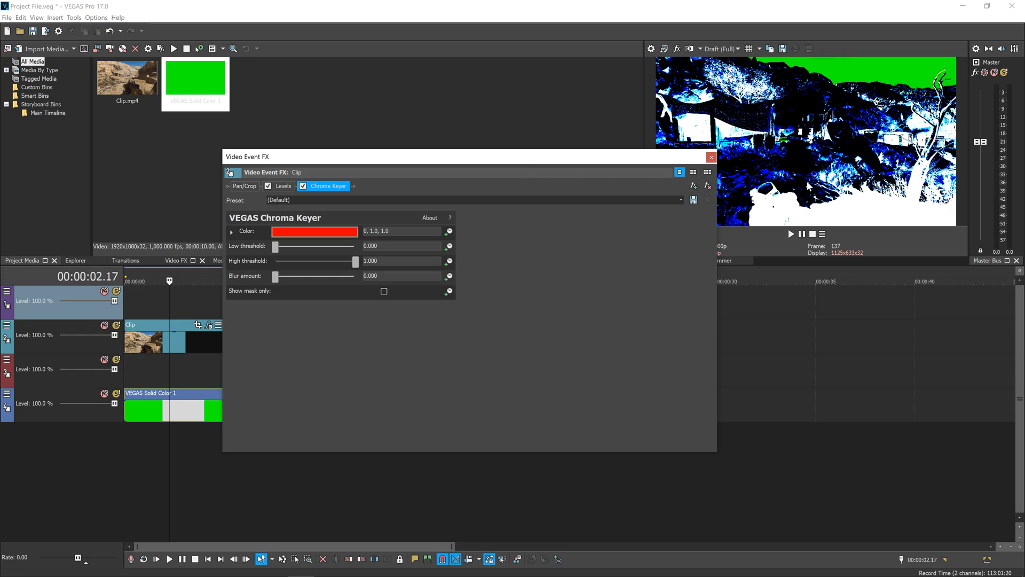
pyautogui.moveTo(301, 403)
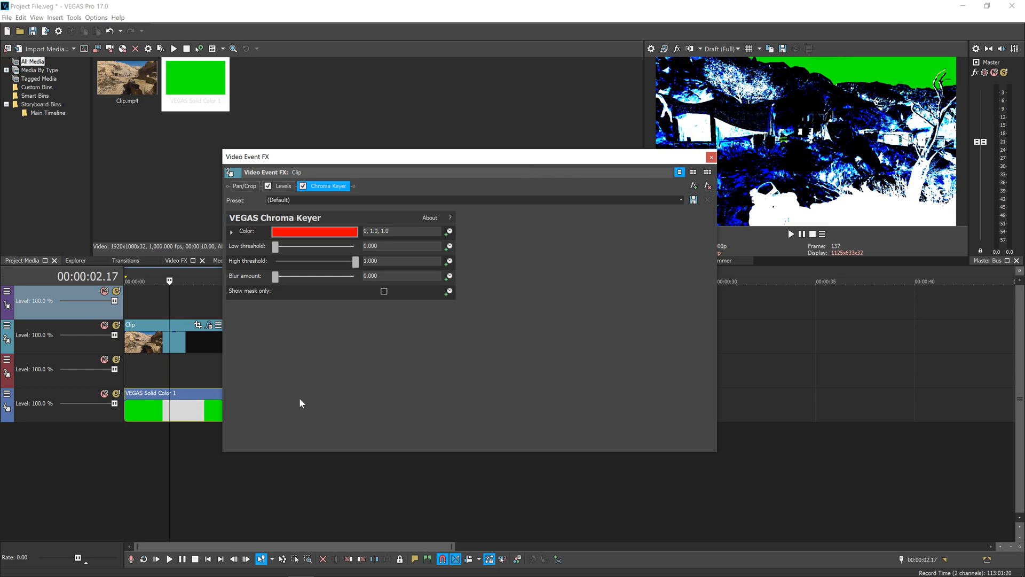
pyautogui.moveTo(267, 276)
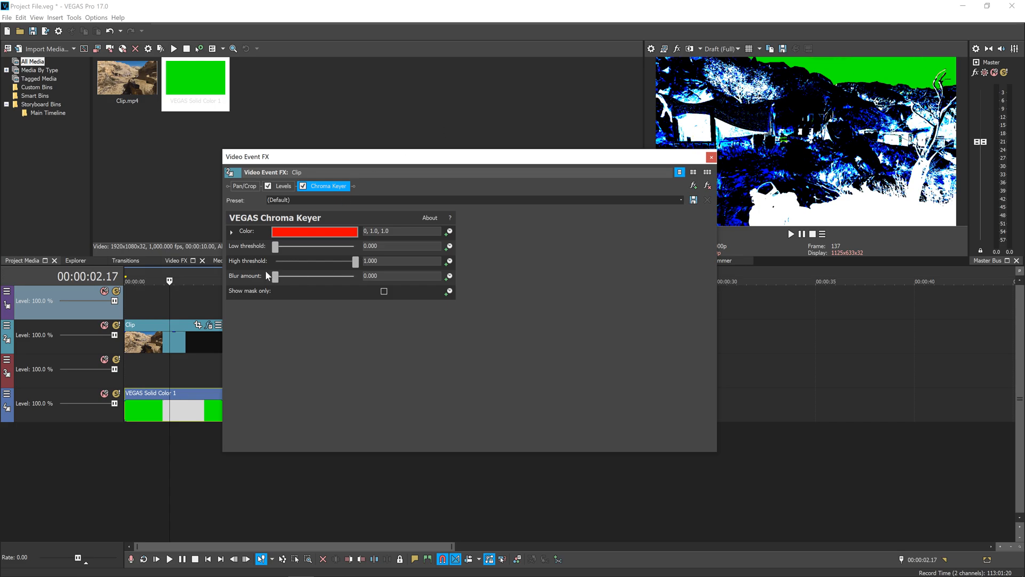
pyautogui.moveTo(248, 263)
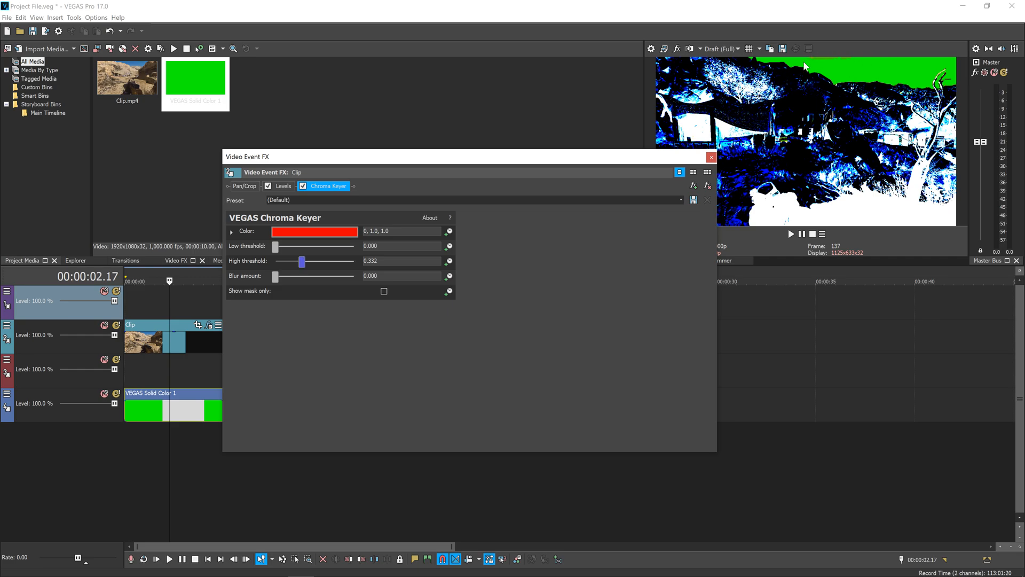
pyautogui.moveTo(848, 59)
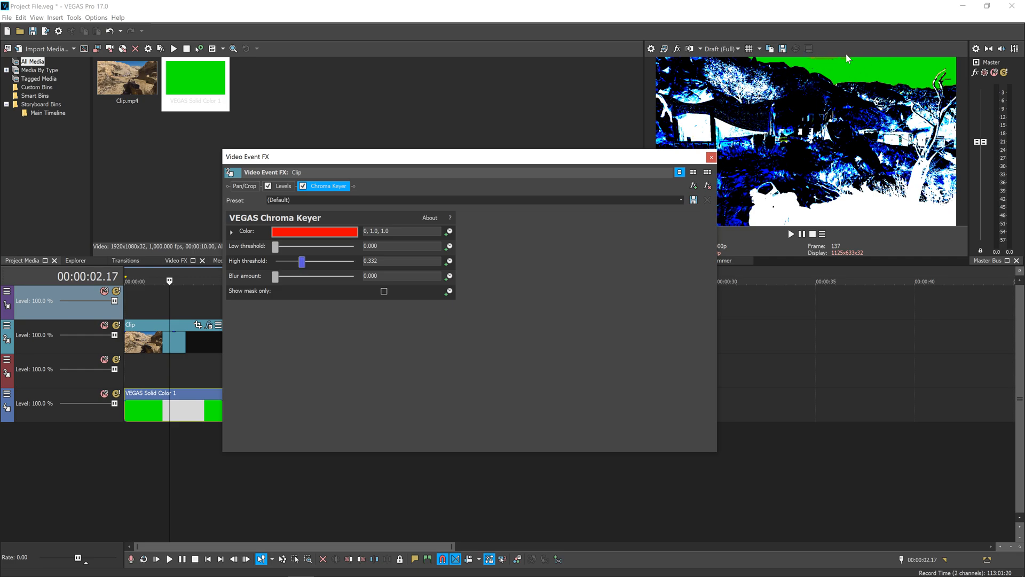
pyautogui.moveTo(415, 217)
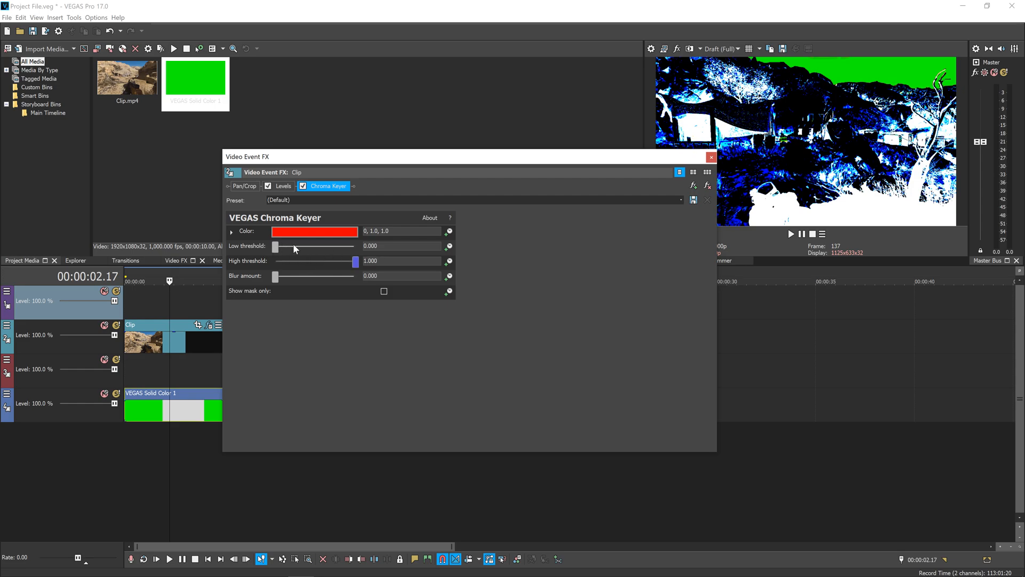
pyautogui.moveTo(318, 248)
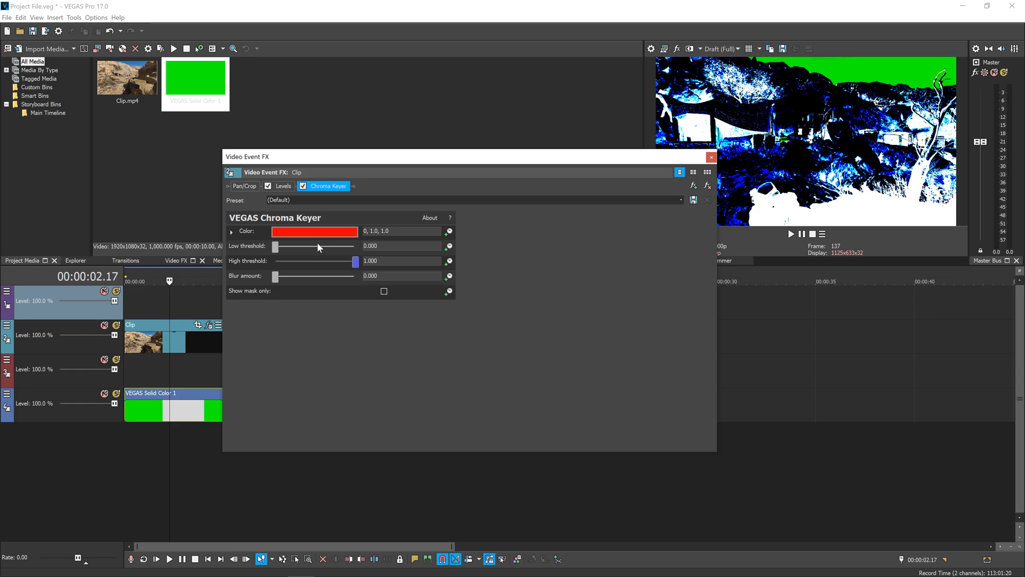
pyautogui.moveTo(286, 254)
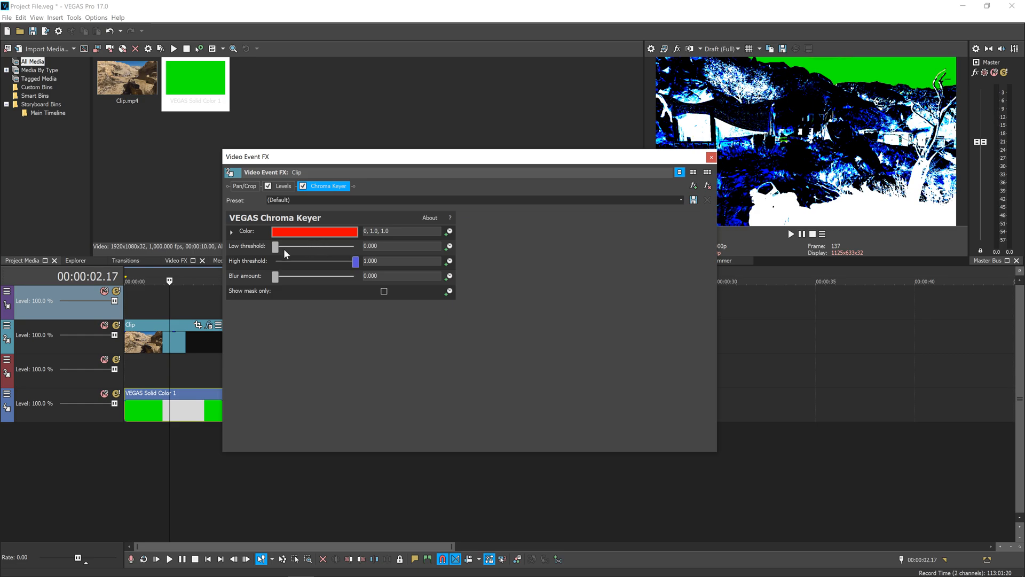
pyautogui.moveTo(263, 282)
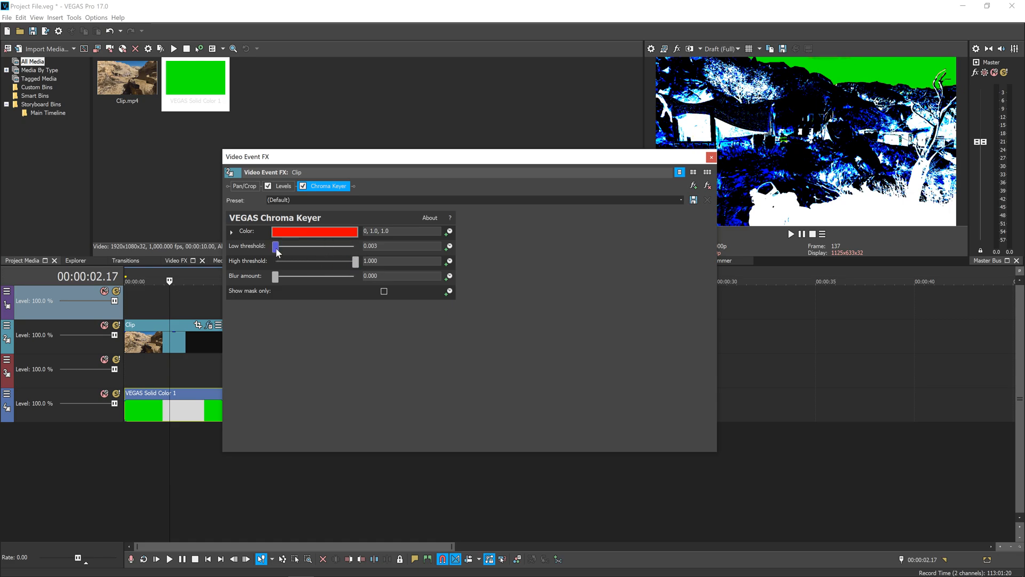
# - Raise the low threshold to 0.199 and enable Show mask only
pyautogui.moveTo(277, 245); pyautogui.dragTo(292, 245)
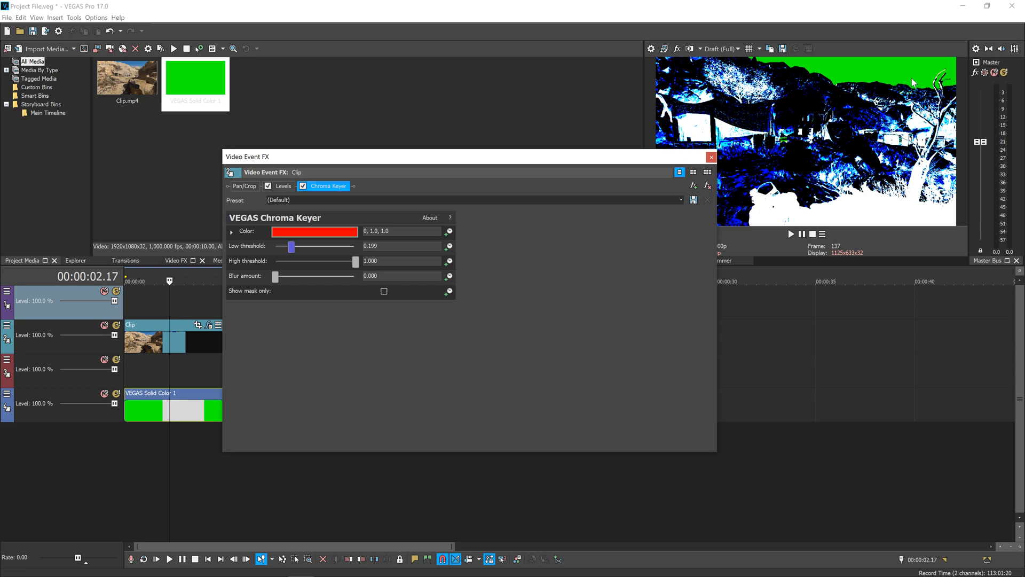
pyautogui.moveTo(337, 300)
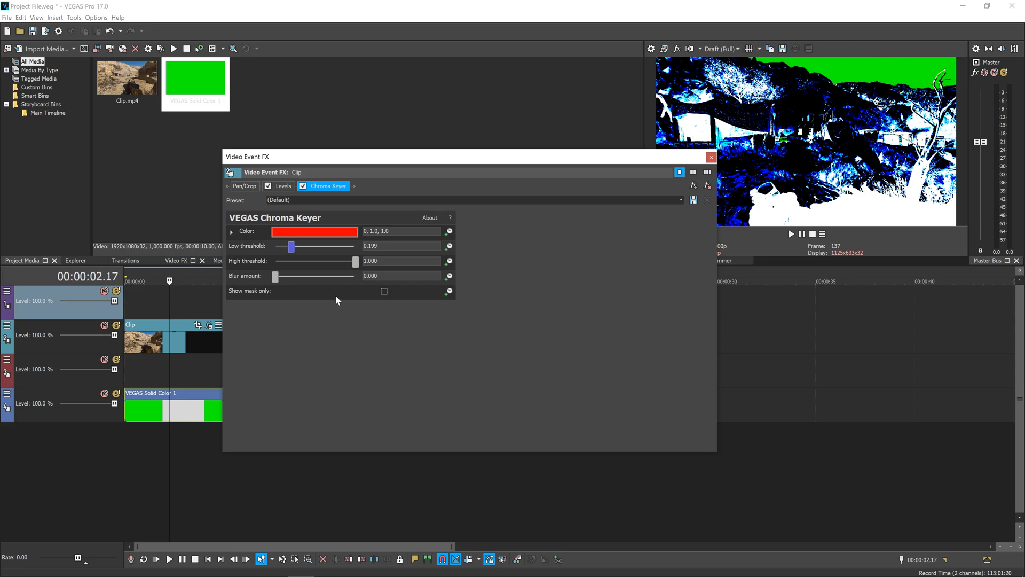
pyautogui.click(384, 291)
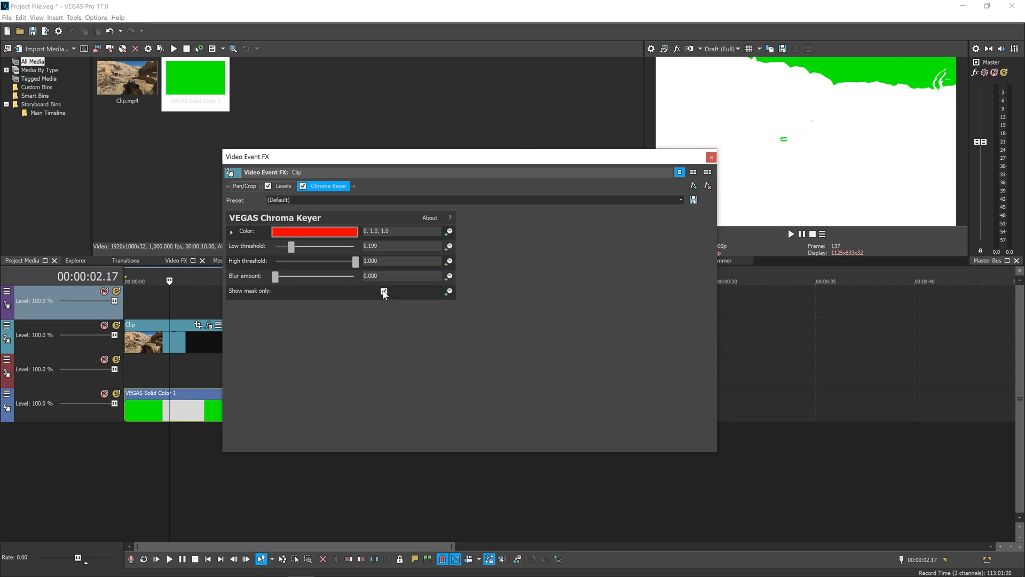
# - Close the Video Event FX window, keeping the keyer settings
pyautogui.click(384, 291)
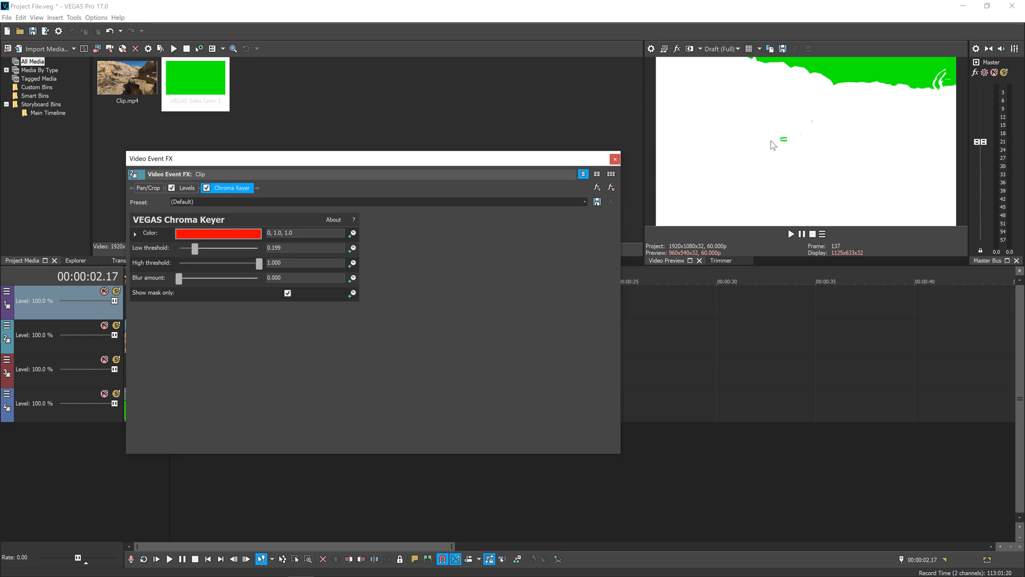
pyautogui.moveTo(777, 145)
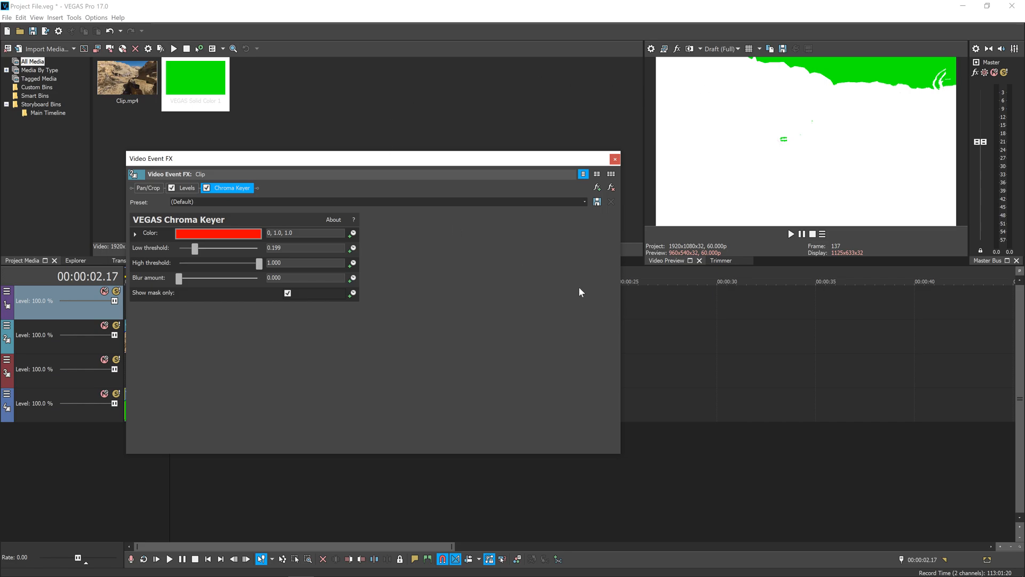
pyautogui.moveTo(561, 182)
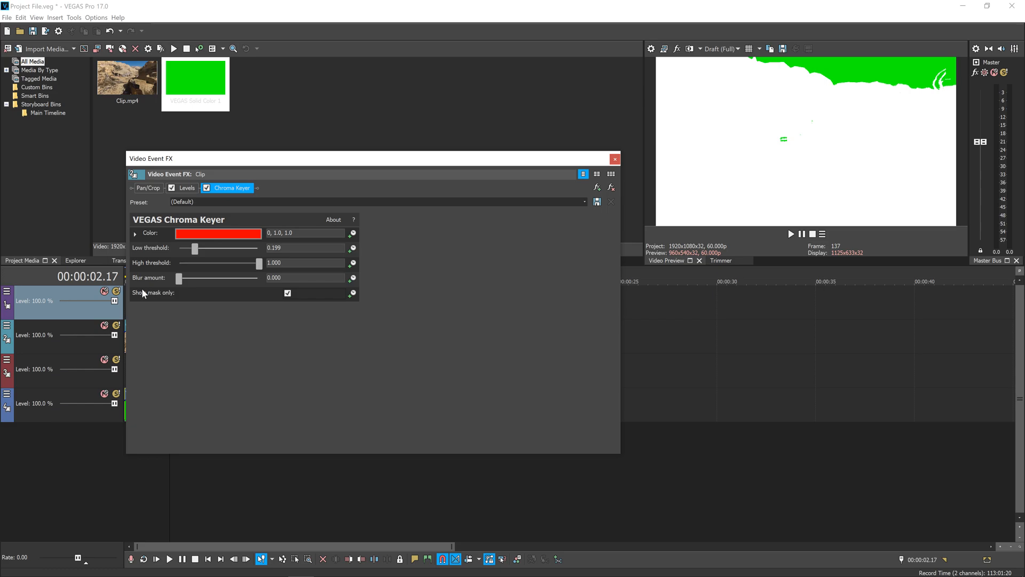
pyautogui.moveTo(614, 159)
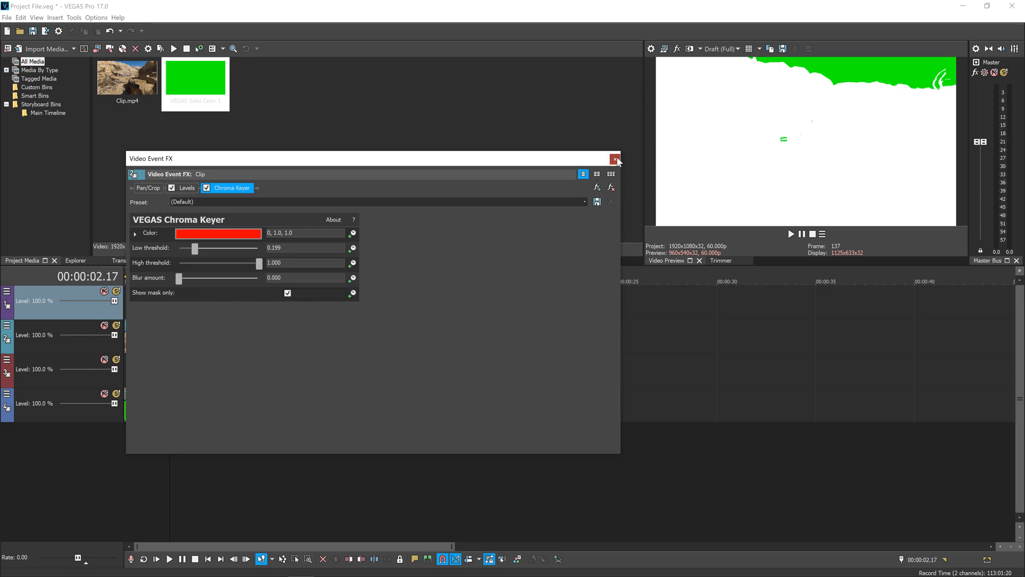
pyautogui.click(616, 159)
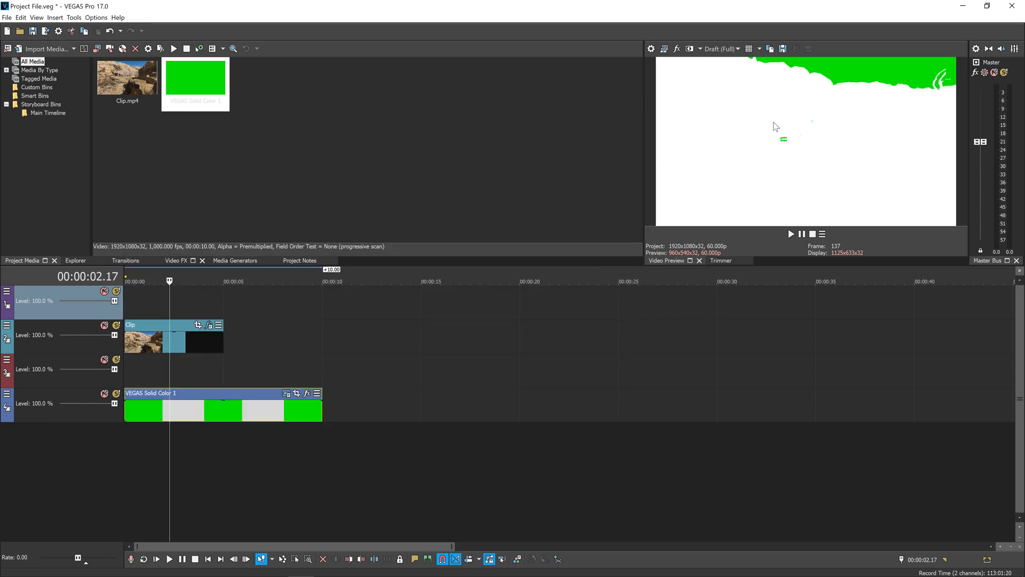
pyautogui.moveTo(850, 140)
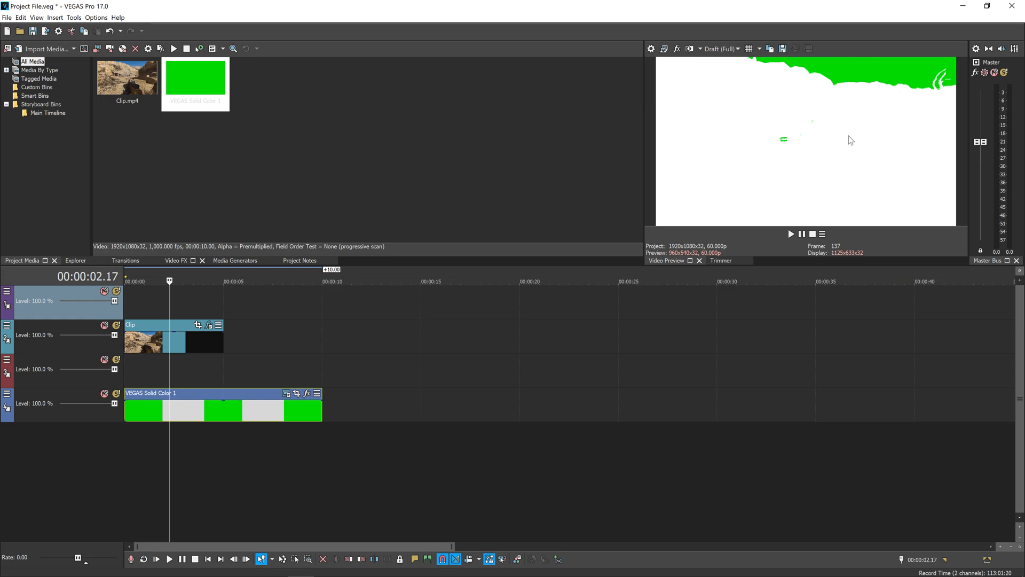
pyautogui.moveTo(240, 131)
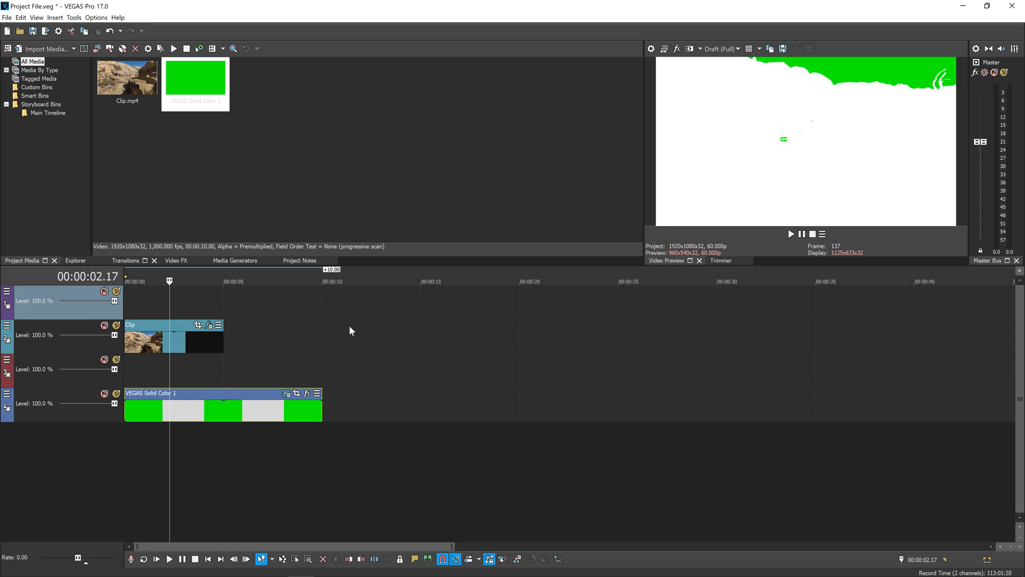
# - Select Clip.mp4 and bring up Edit Visible Button Set for the track headers
pyautogui.click(127, 78)
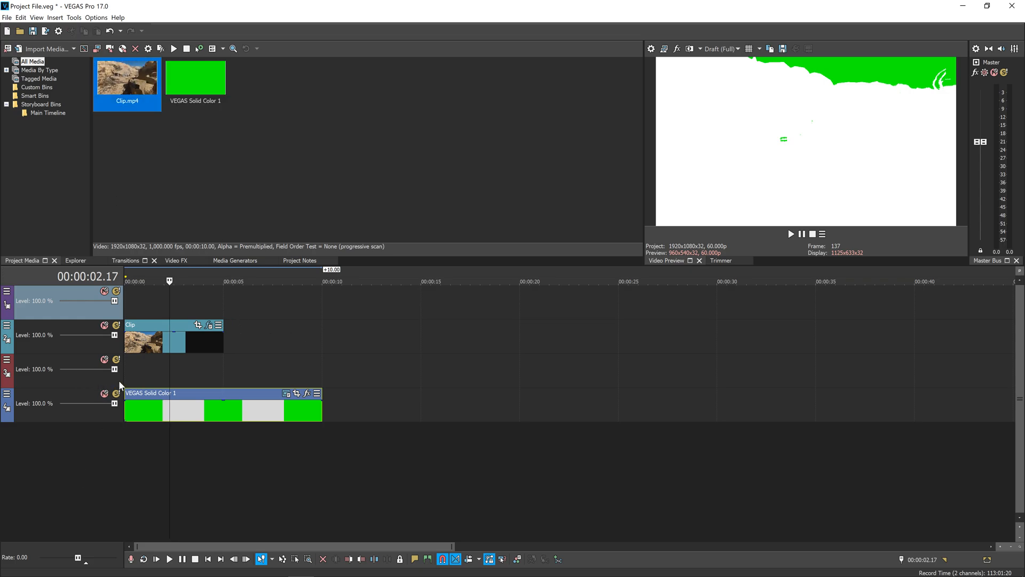
pyautogui.moveTo(101, 381)
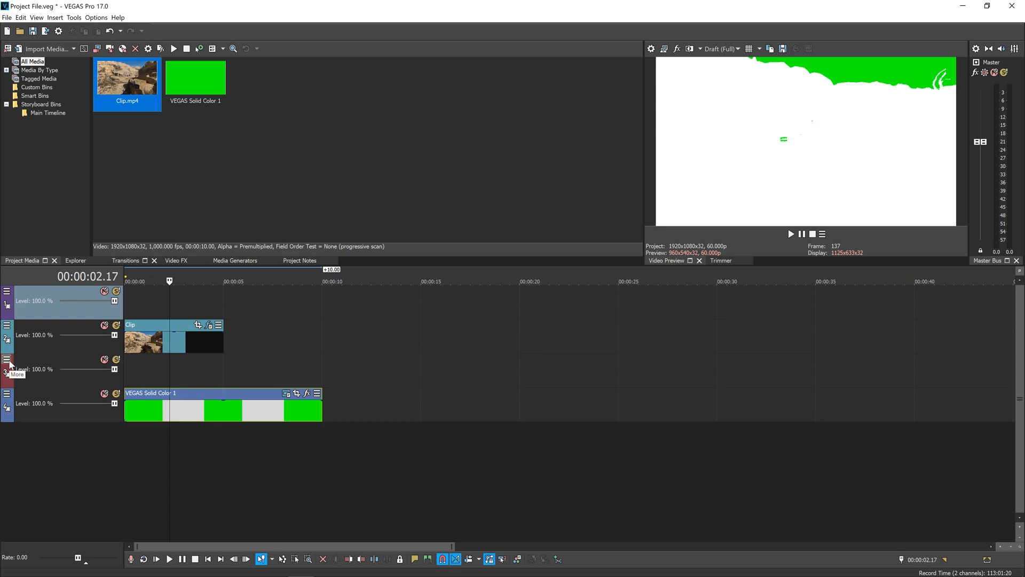
pyautogui.click(6, 358)
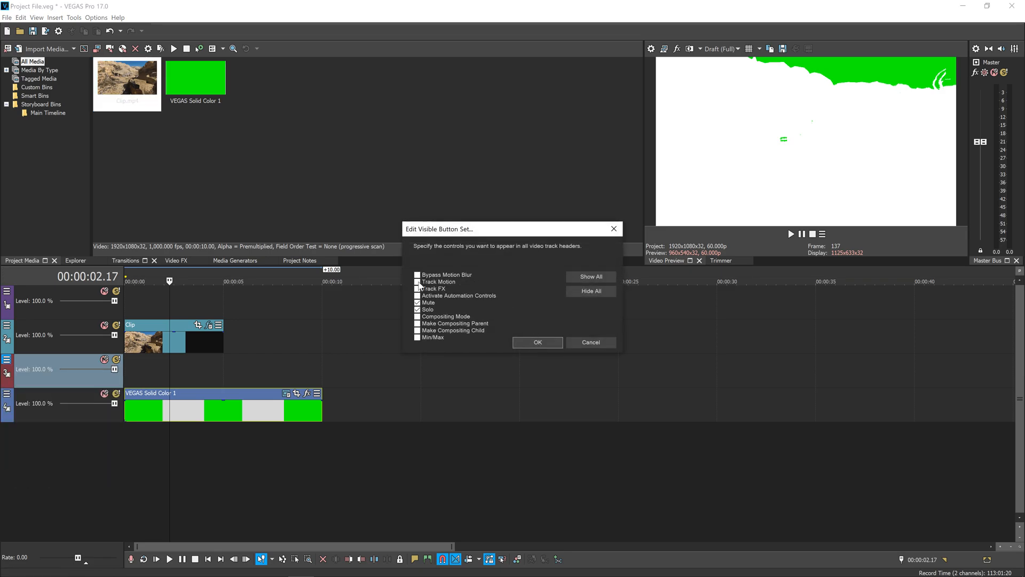
# - Enable Track Motion, Compositing Mode and Compositing Parent/Child header controls and confirm
pyautogui.click(439, 282)
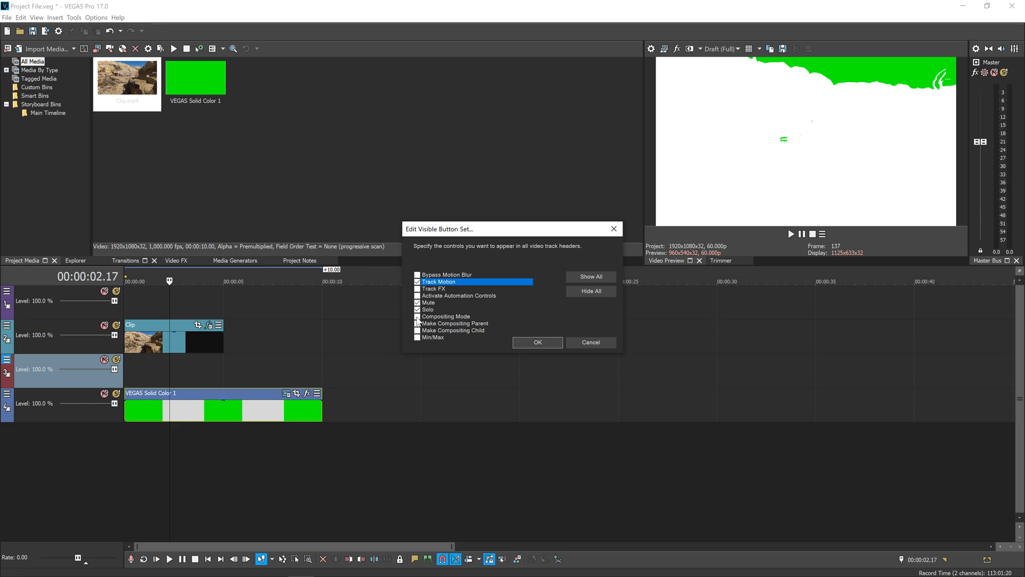
pyautogui.click(446, 316)
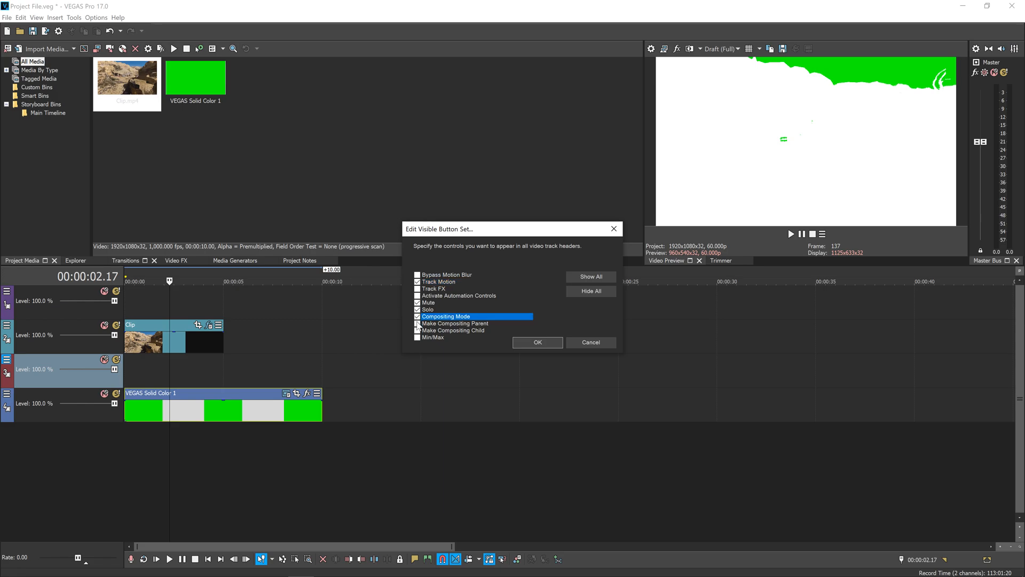
pyautogui.click(453, 330)
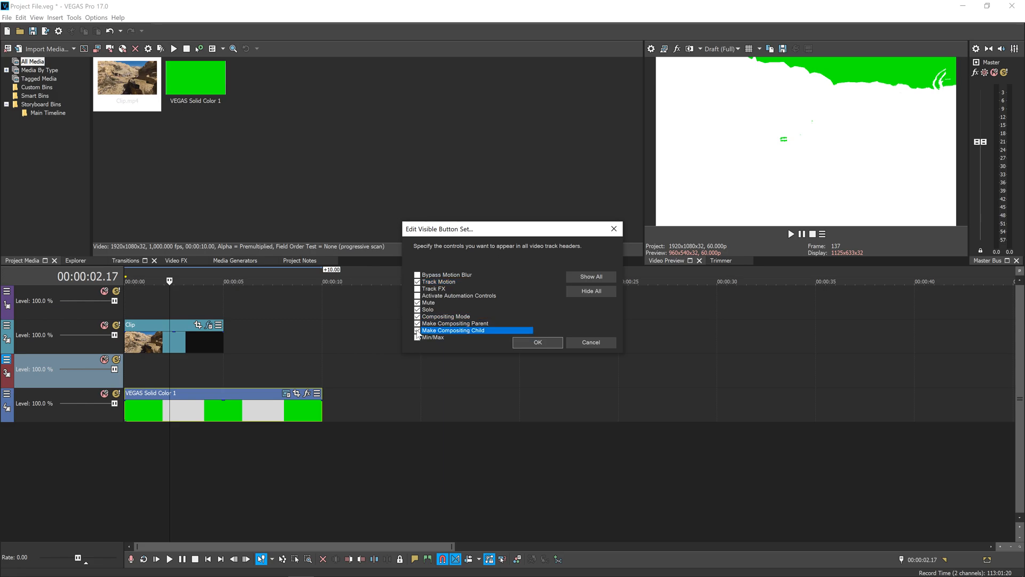
pyautogui.moveTo(537, 342)
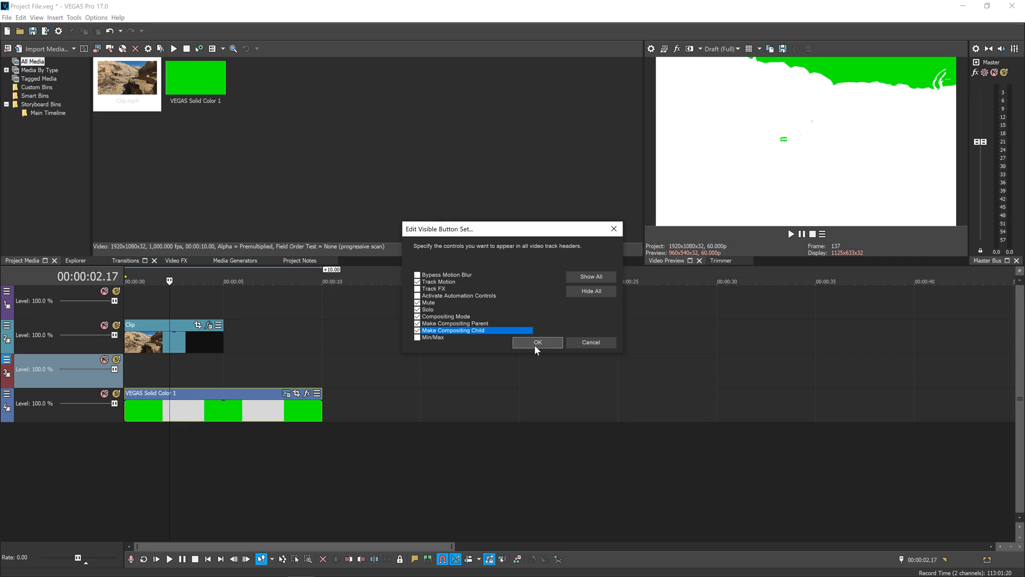
pyautogui.click(538, 341)
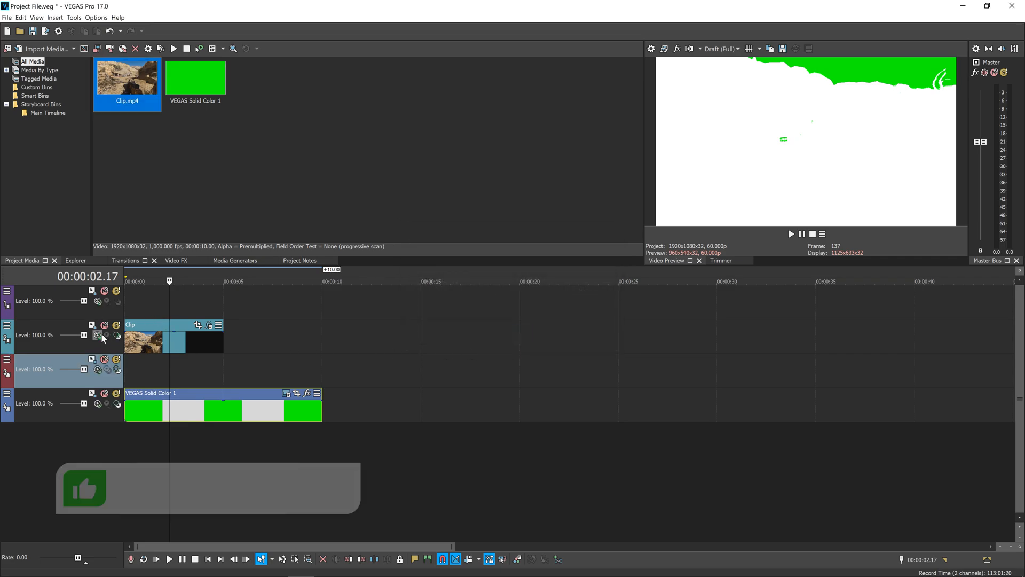
pyautogui.moveTo(98, 335)
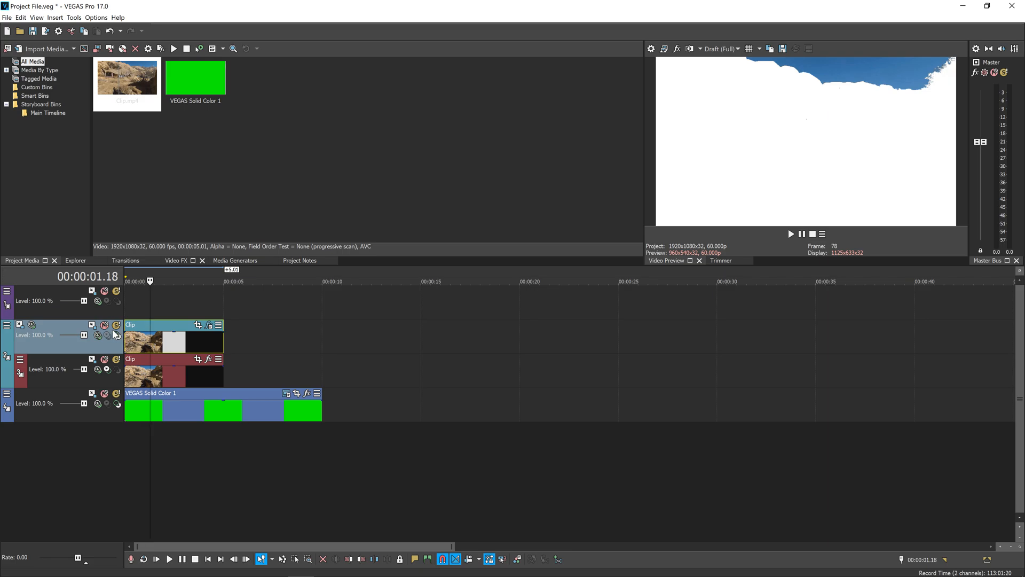
# - Set track 2's compositing mode to Multiply (Mask) and select the clip for the top-track copy
pyautogui.click(97, 335)
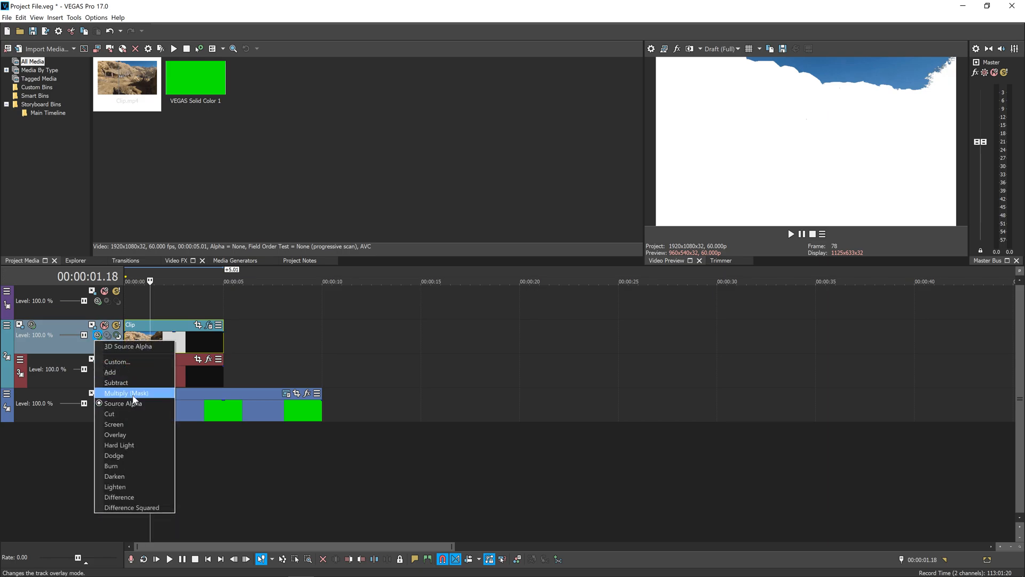
pyautogui.click(126, 392)
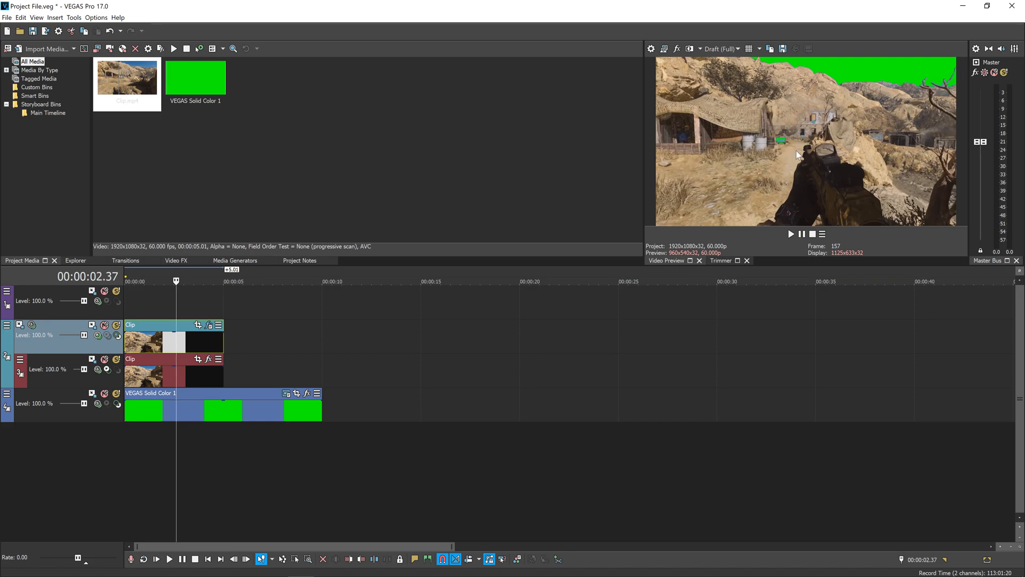
pyautogui.moveTo(783, 142)
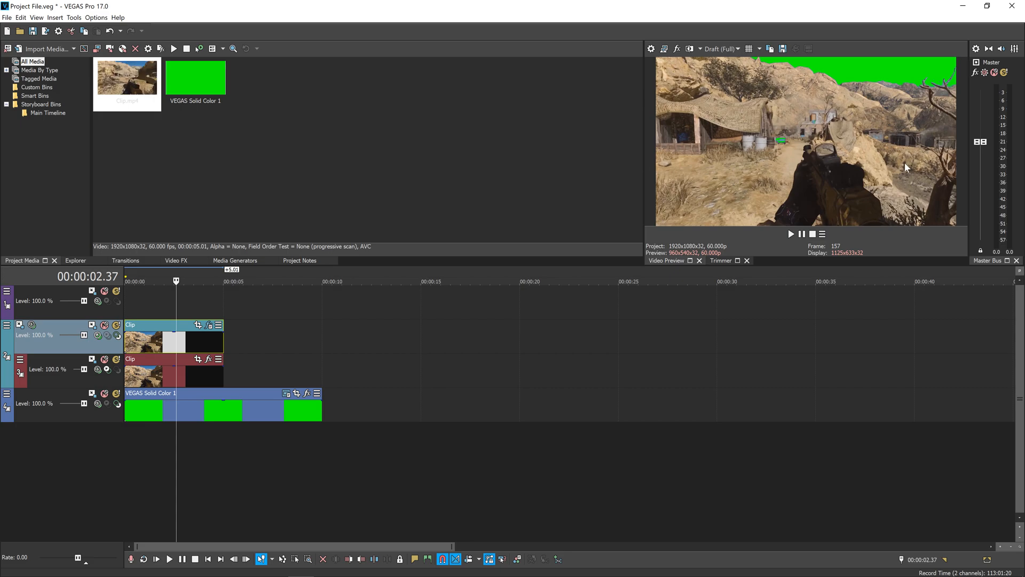
pyautogui.click(127, 78)
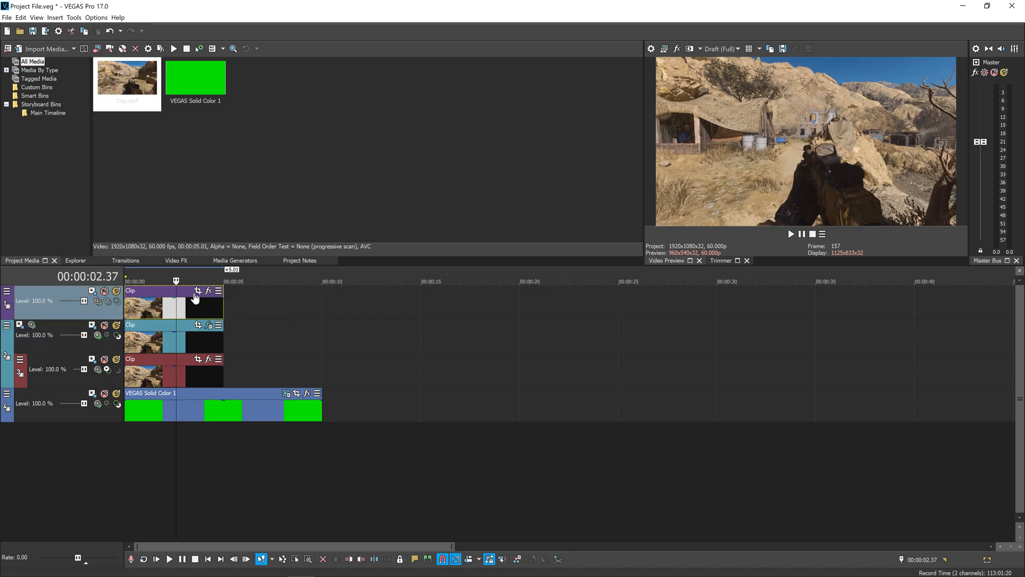
# - Enable a Pan/Crop mask on the top-track clip around the ground area and close the window
pyautogui.click(198, 291)
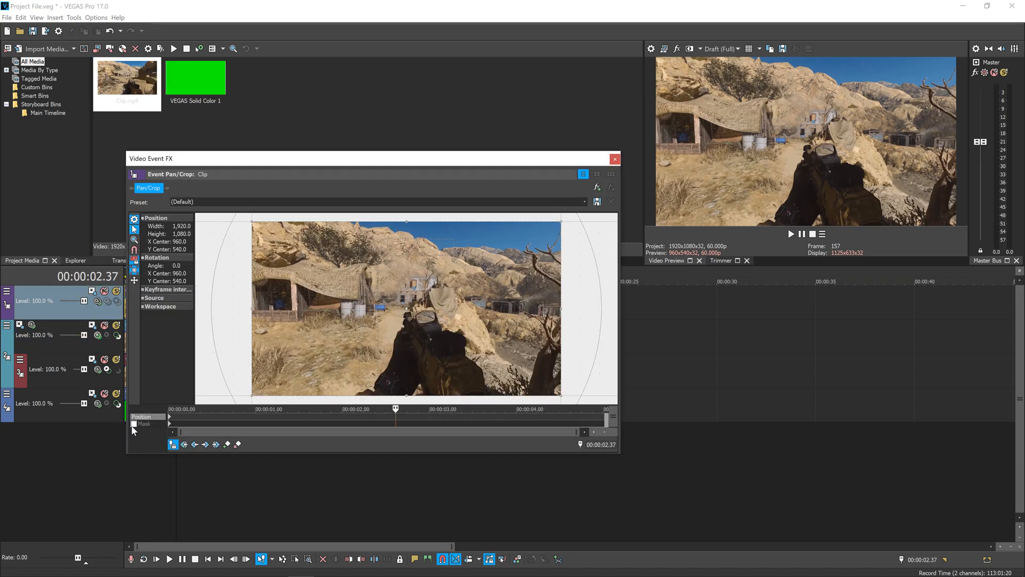
pyautogui.click(135, 423)
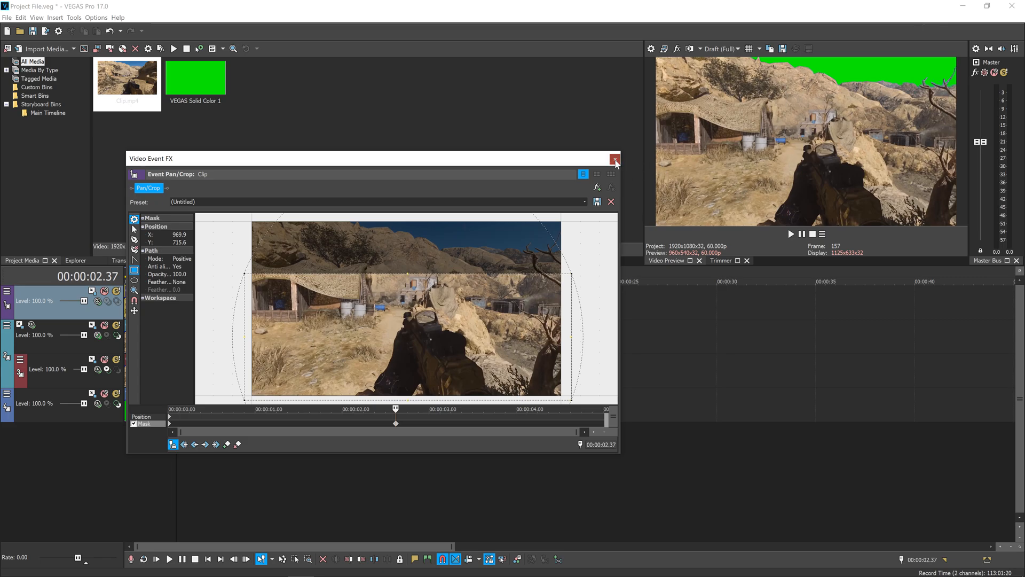
pyautogui.click(613, 161)
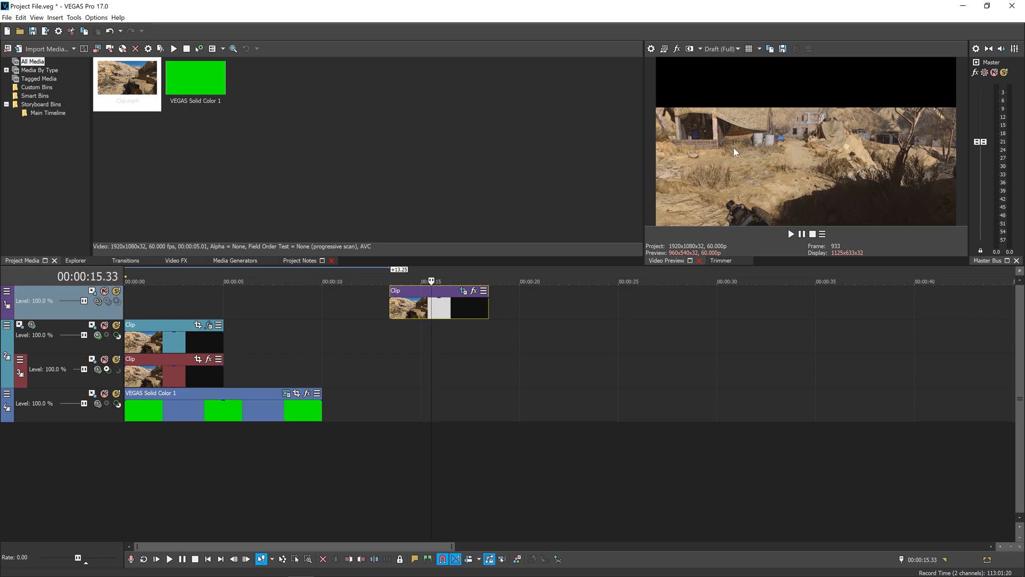
pyautogui.moveTo(824, 167)
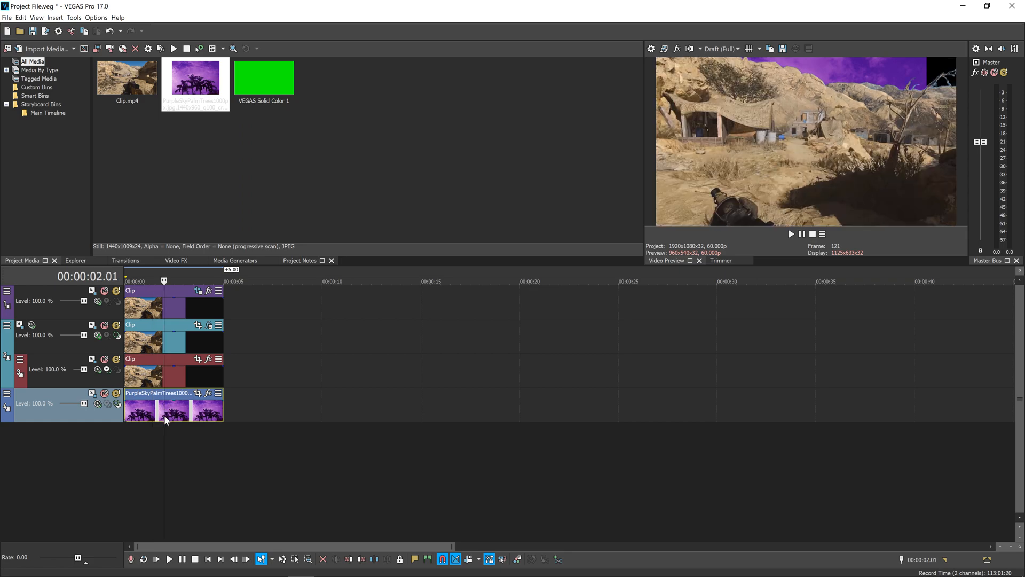
pyautogui.moveTo(310, 440)
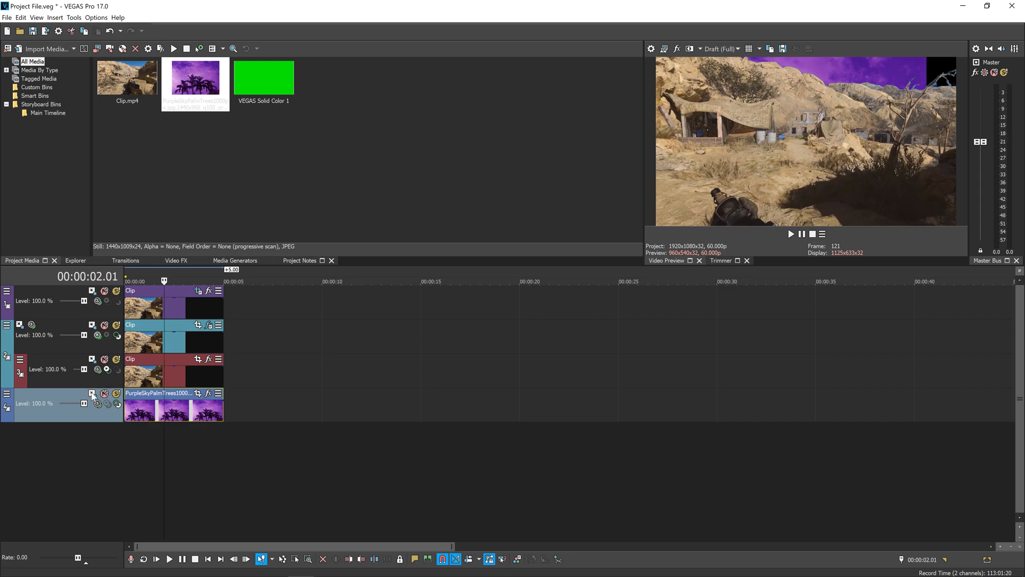
# - Bring up Track Motion for the purple sky image track
pyautogui.click(93, 393)
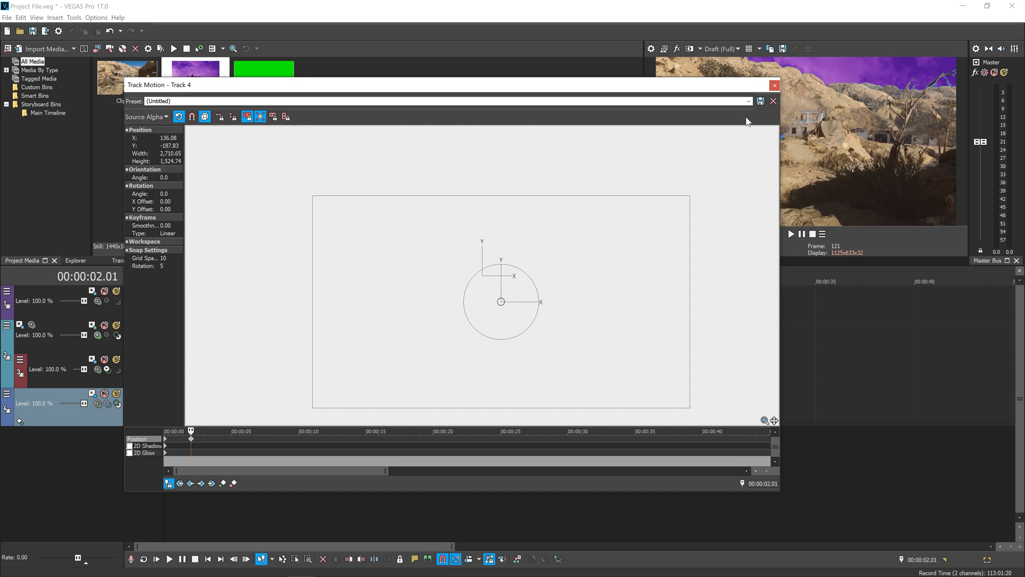
# - Finish scaling and positioning the sky image, leaving the Track Motion window closed
pyautogui.click(774, 86)
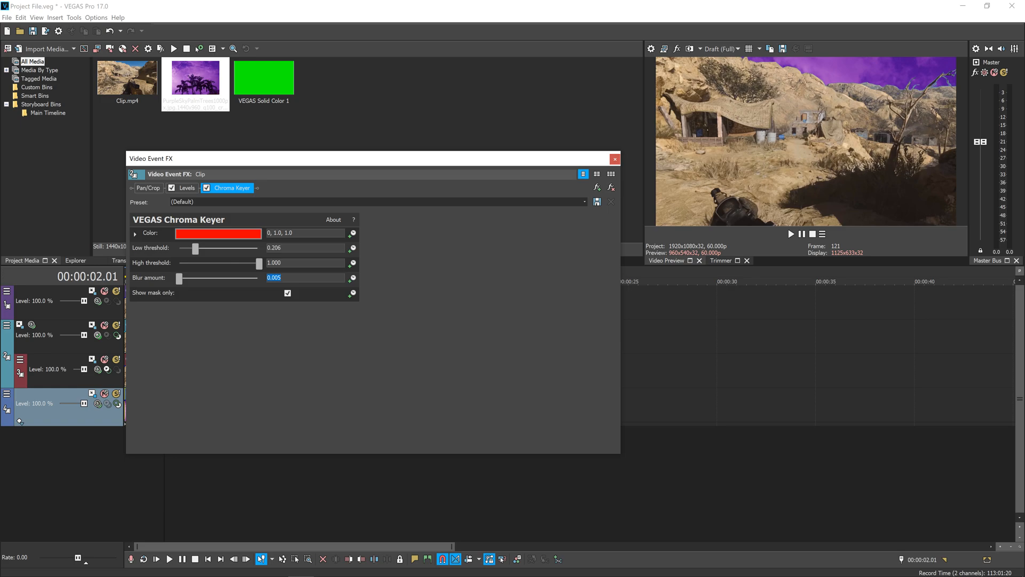
# - Adjust the Levels input start/end after the Chroma Keyer tweaks and close the clip's effects
pyautogui.click(185, 188)
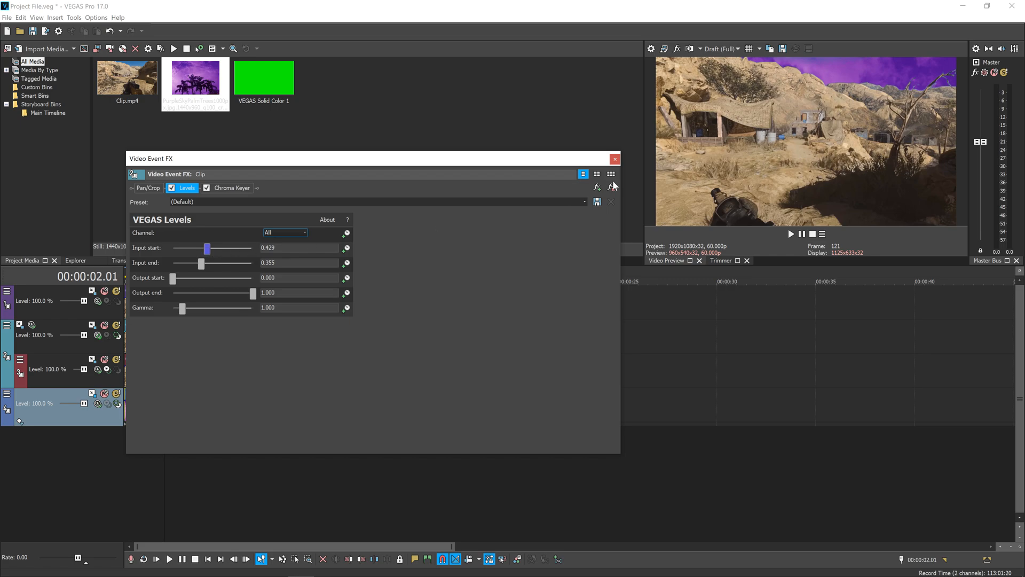
pyautogui.click(613, 158)
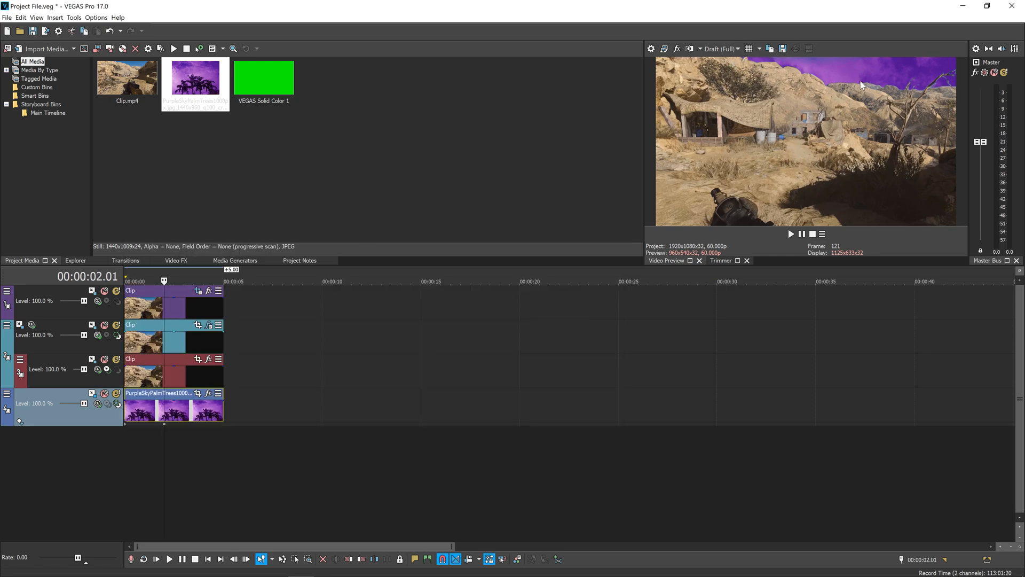
# - Start playback from the timeline beginning to review the purple-sky composite
pyautogui.click(747, 261)
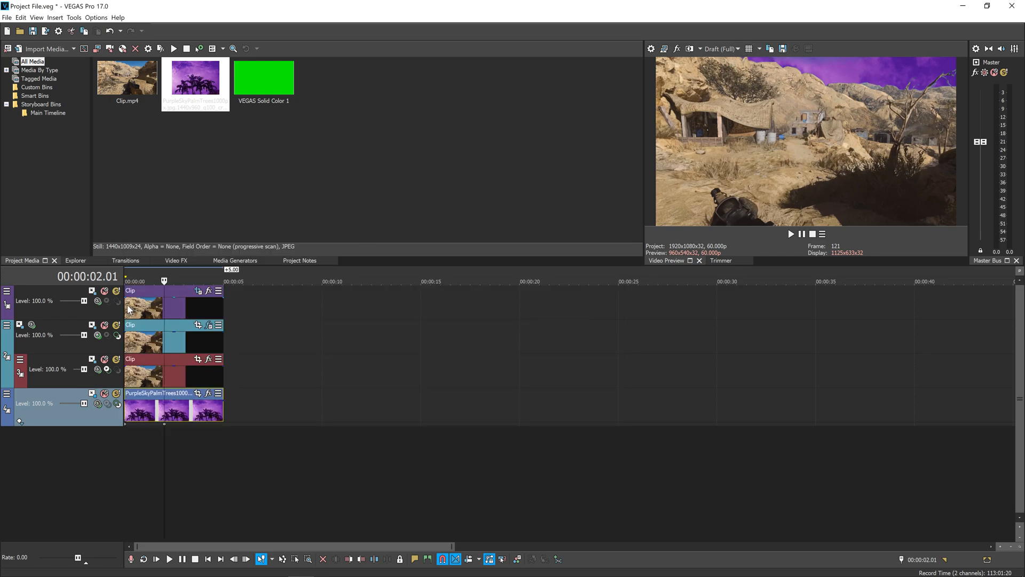
pyautogui.click(169, 559)
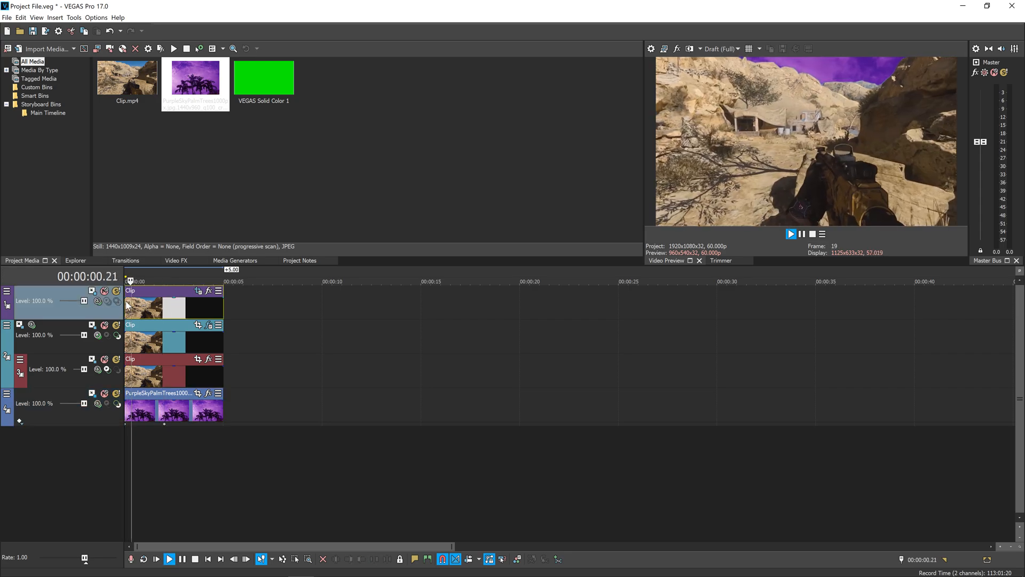